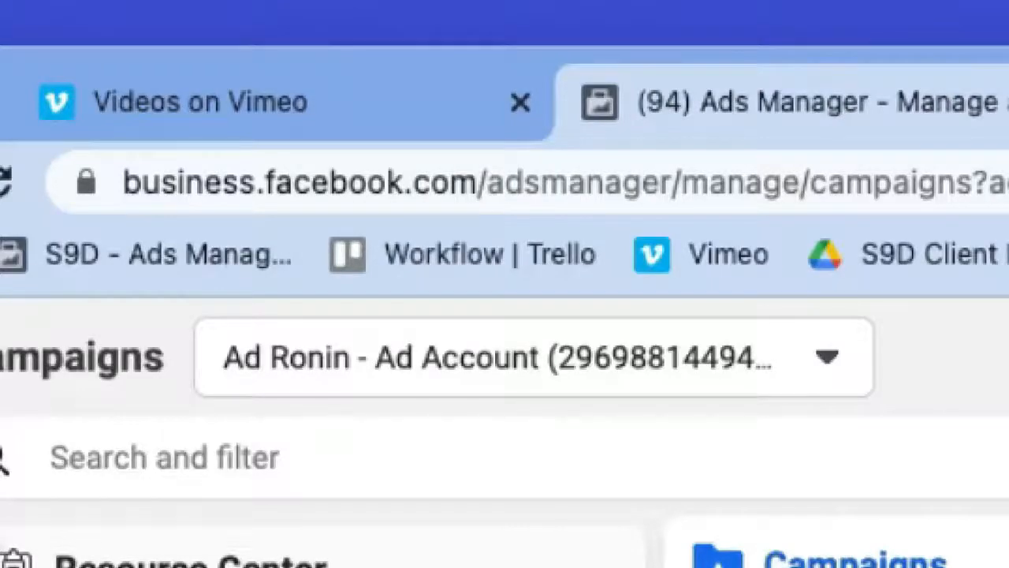
mouse_move(481, 190)
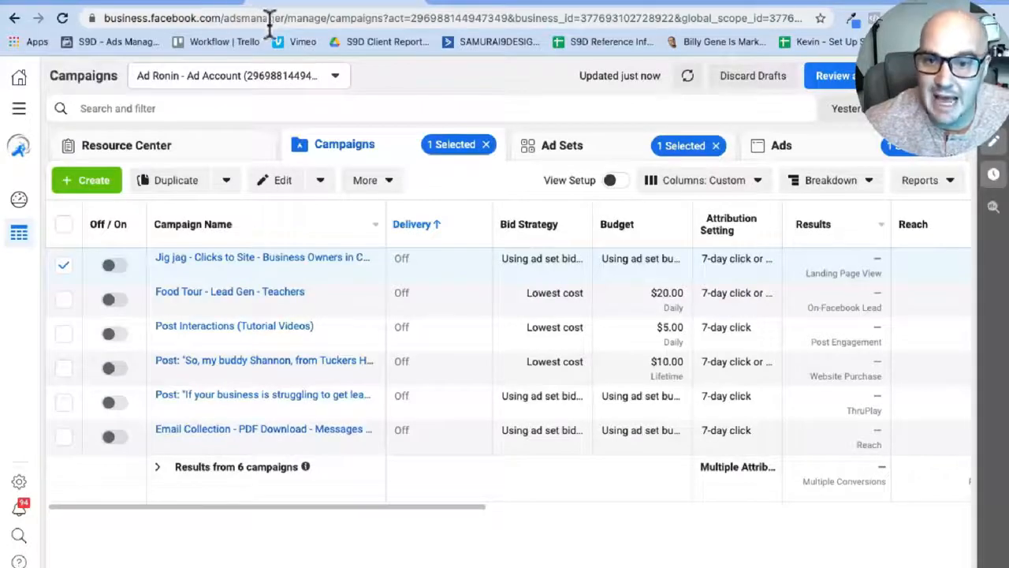
mouse_move(675, 8)
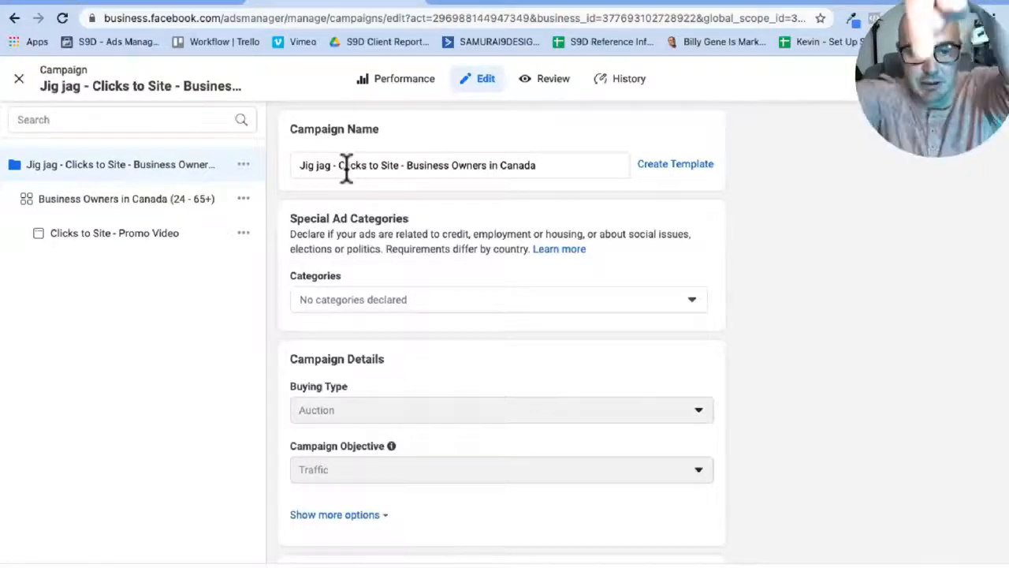
mouse_move(359, 170)
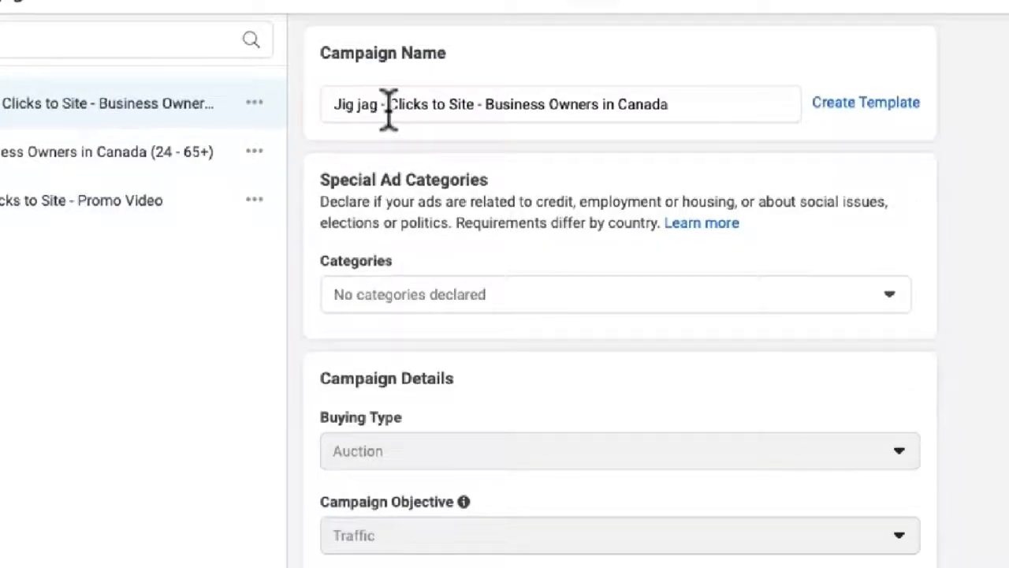
mouse_move(465, 109)
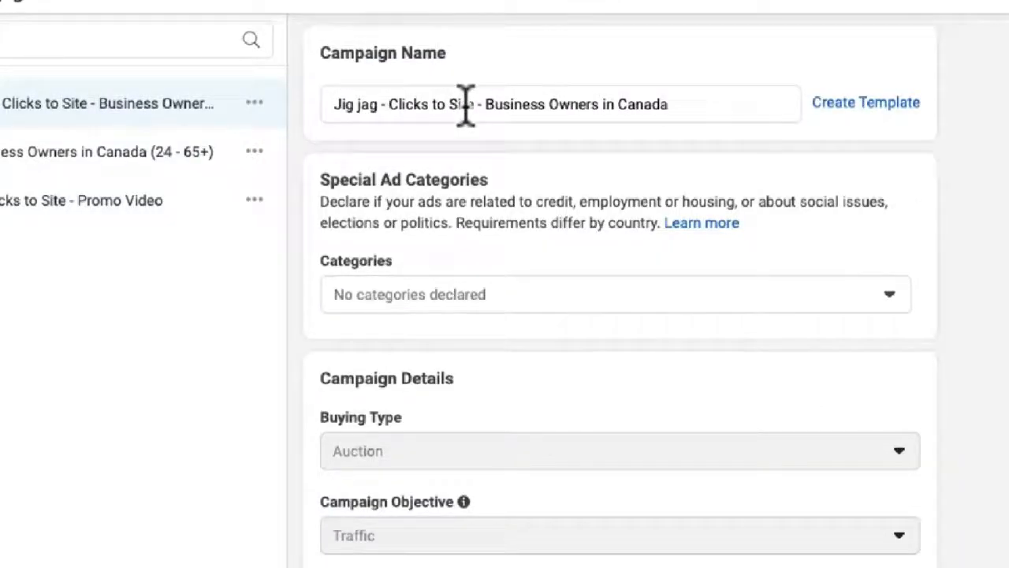
mouse_move(627, 119)
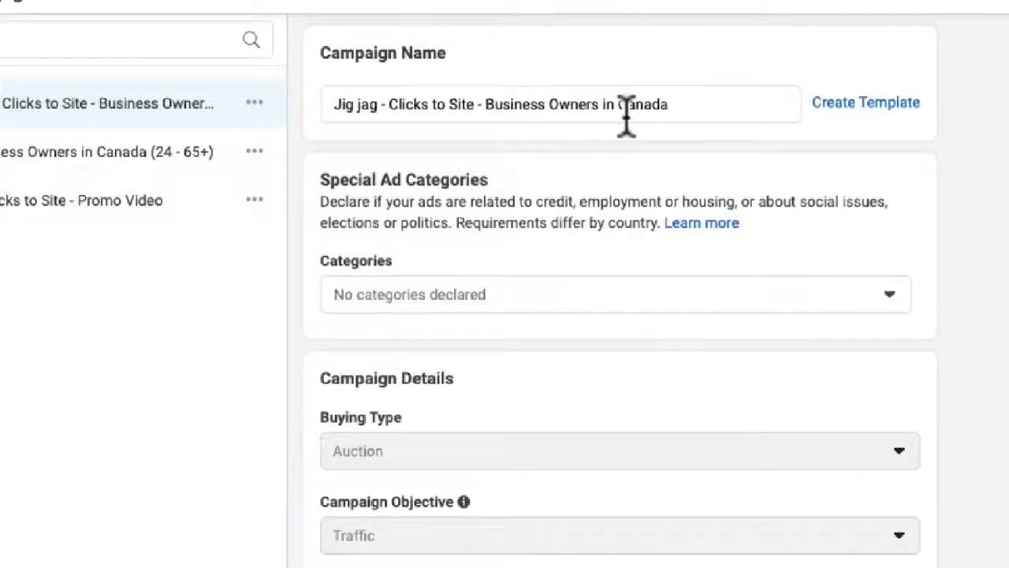
mouse_move(800, 219)
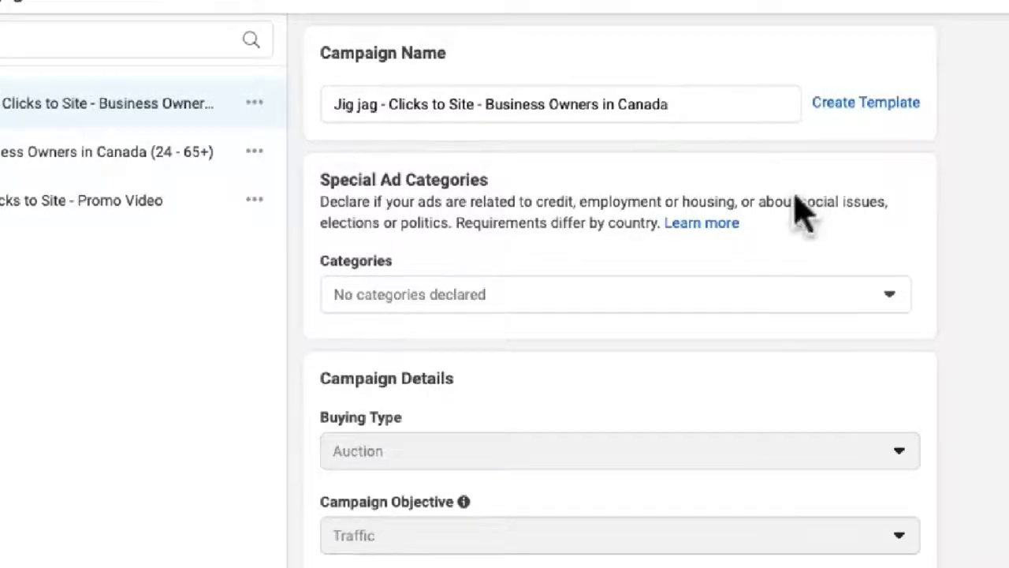
Step: Scroll through the Jig jag campaign settings: name, special ad categories, Traffic objective, budget optimization toggle
scroll("down", 3)
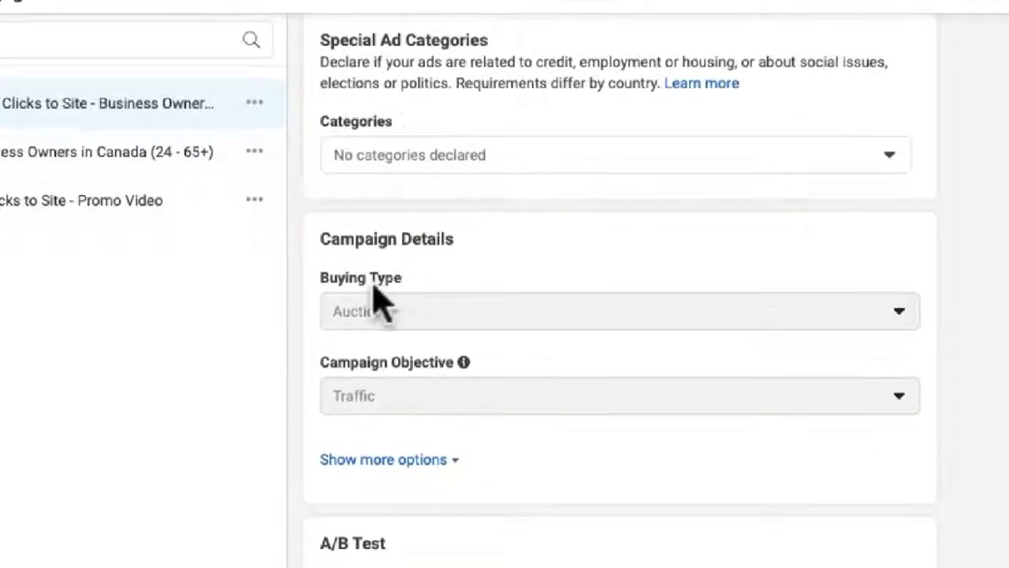
scroll("down", 3)
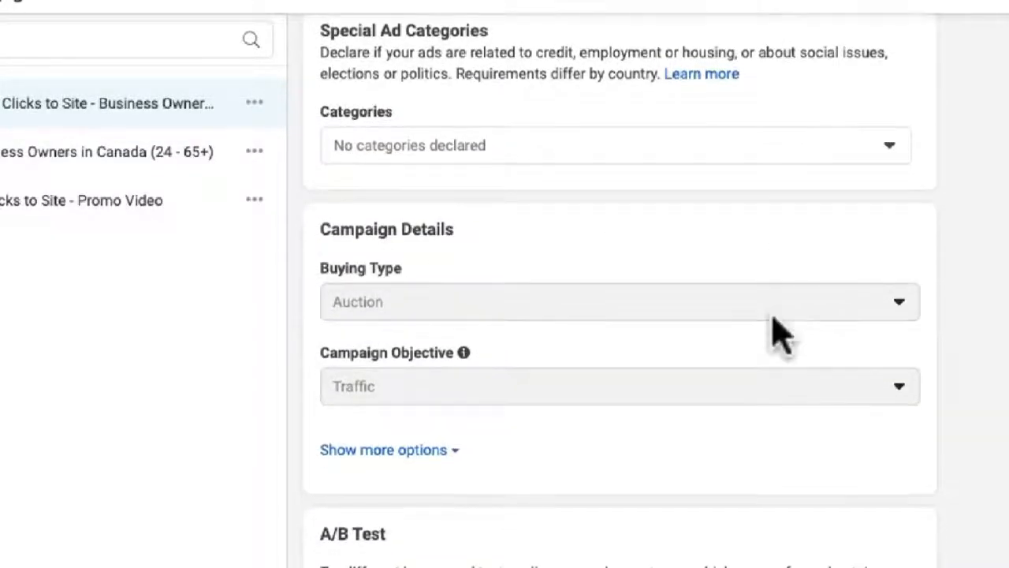
scroll("down", 3)
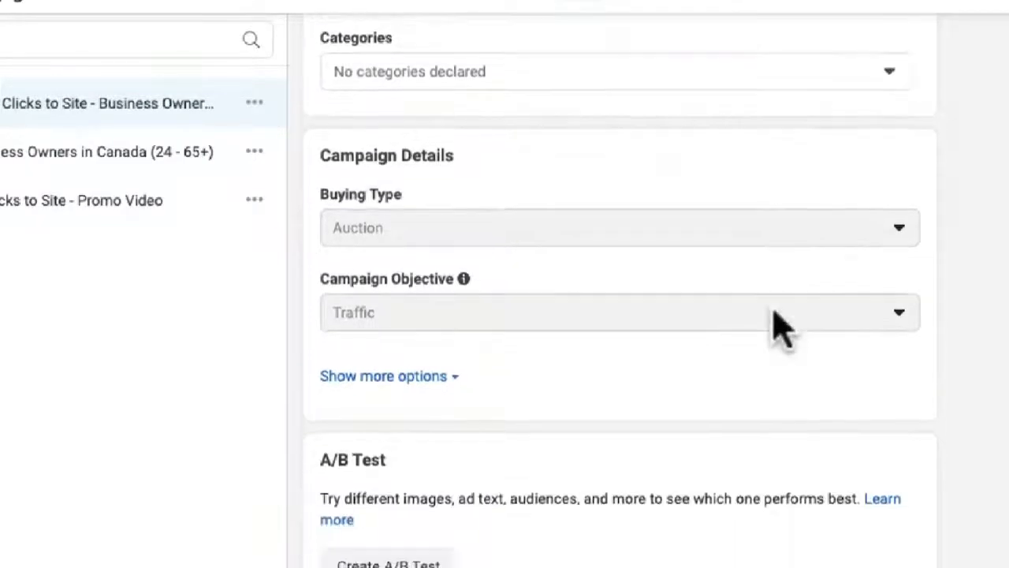
scroll("down", 3)
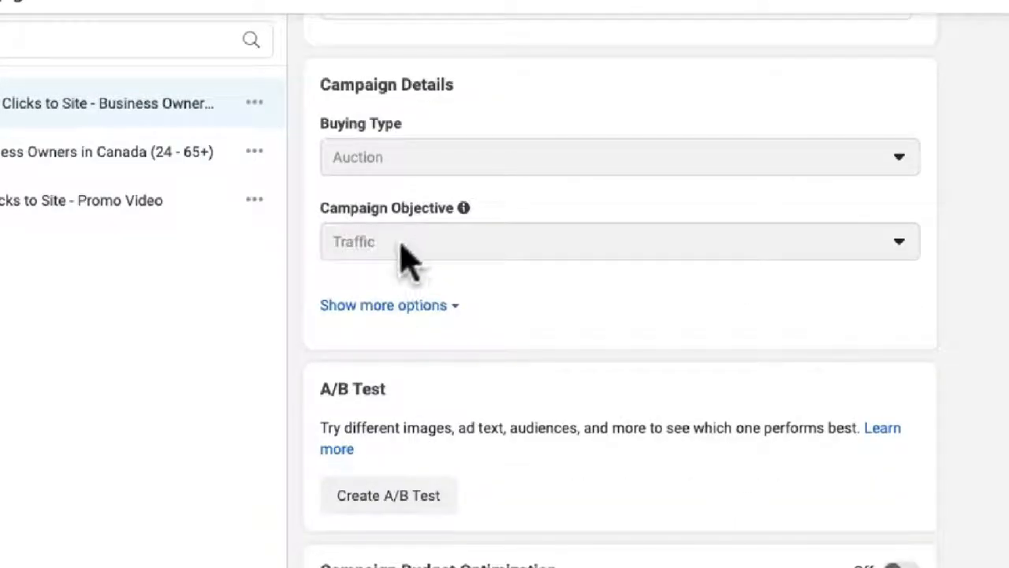
mouse_move(501, 252)
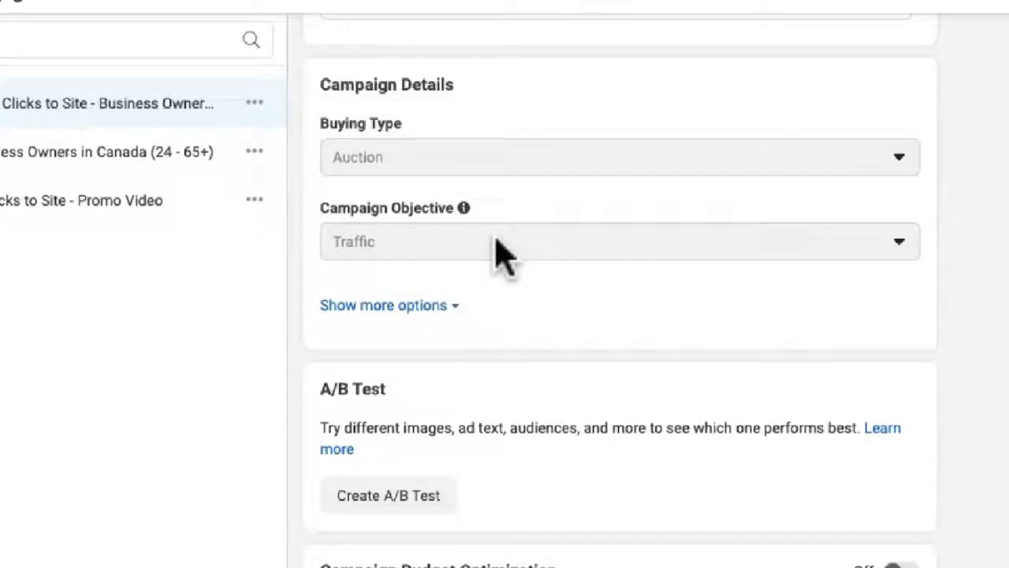
scroll("down", 3)
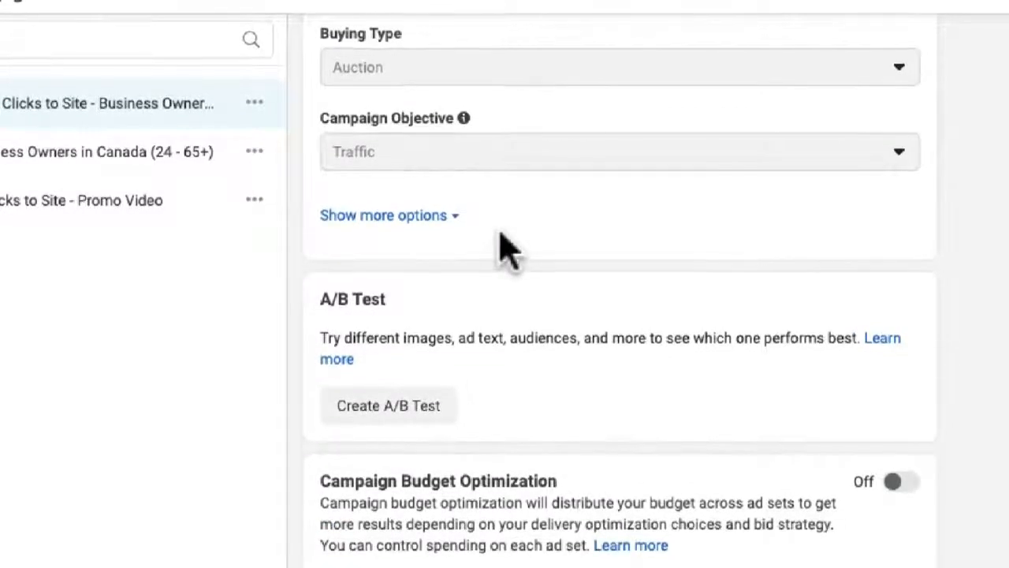
mouse_move(466, 180)
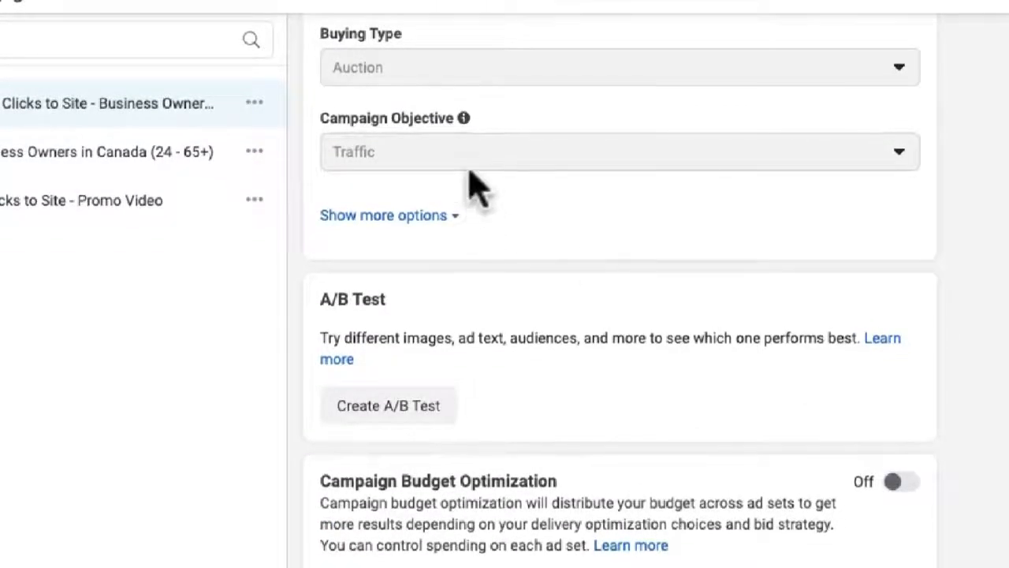
mouse_move(346, 334)
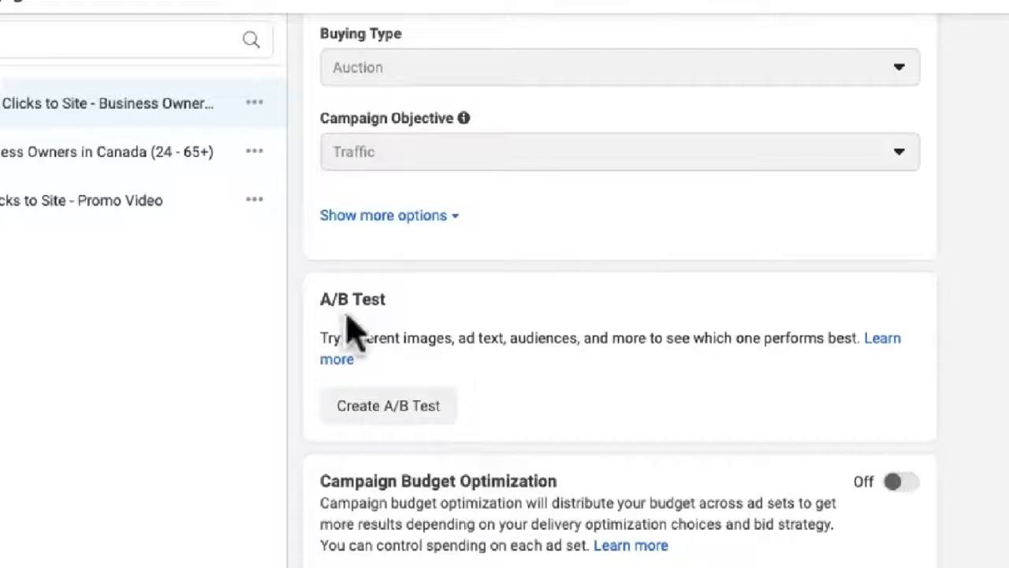
mouse_move(851, 507)
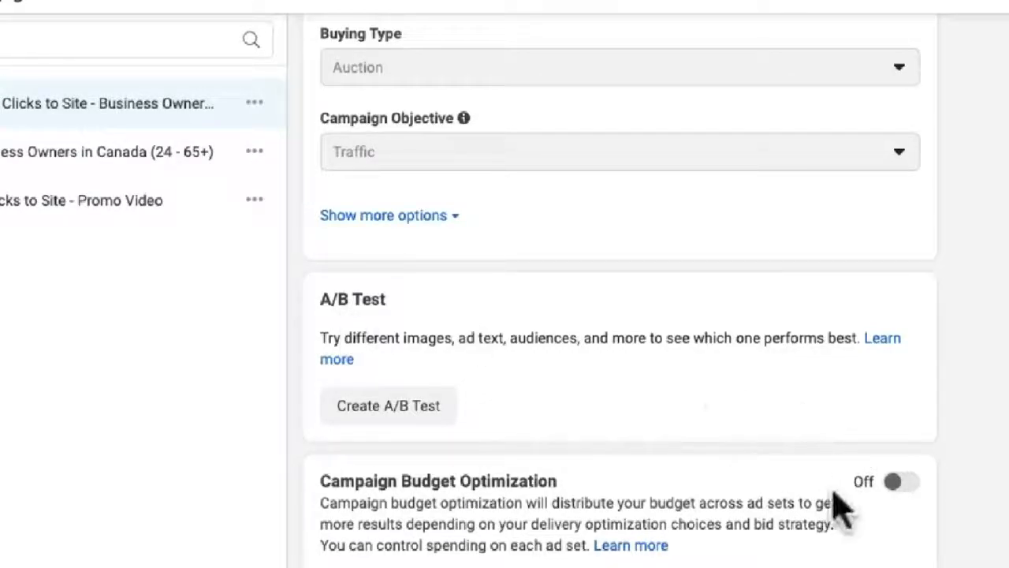
mouse_move(896, 496)
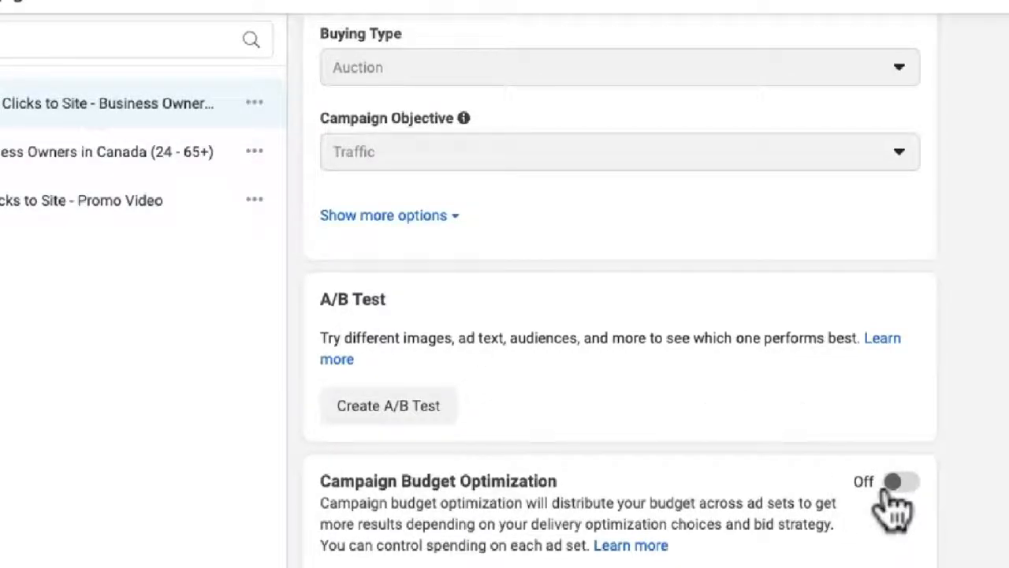
mouse_move(643, 460)
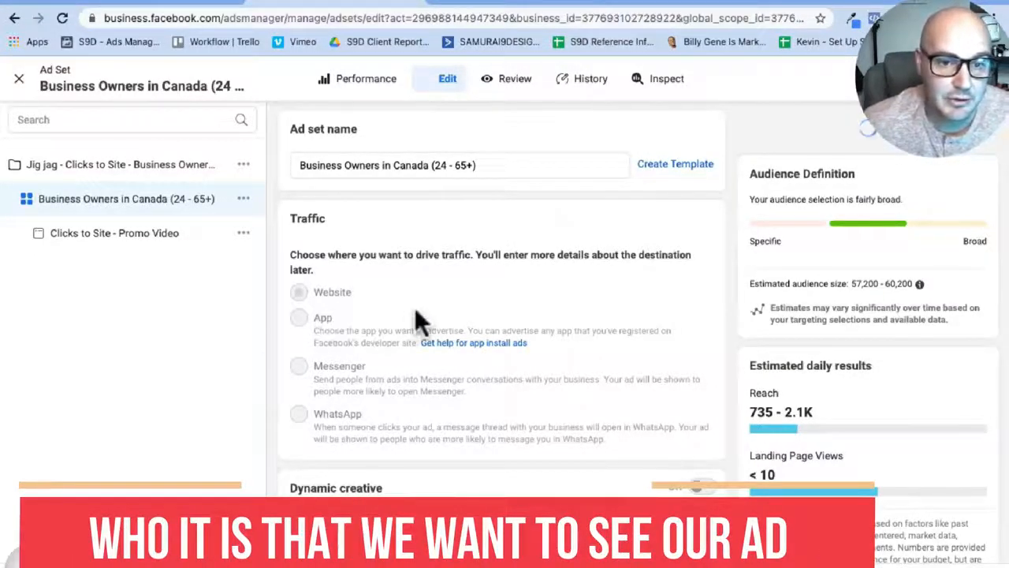
Step: Scroll the ad set from Website traffic through the $20.00 daily budget and schedule to Audience
scroll("down", 3)
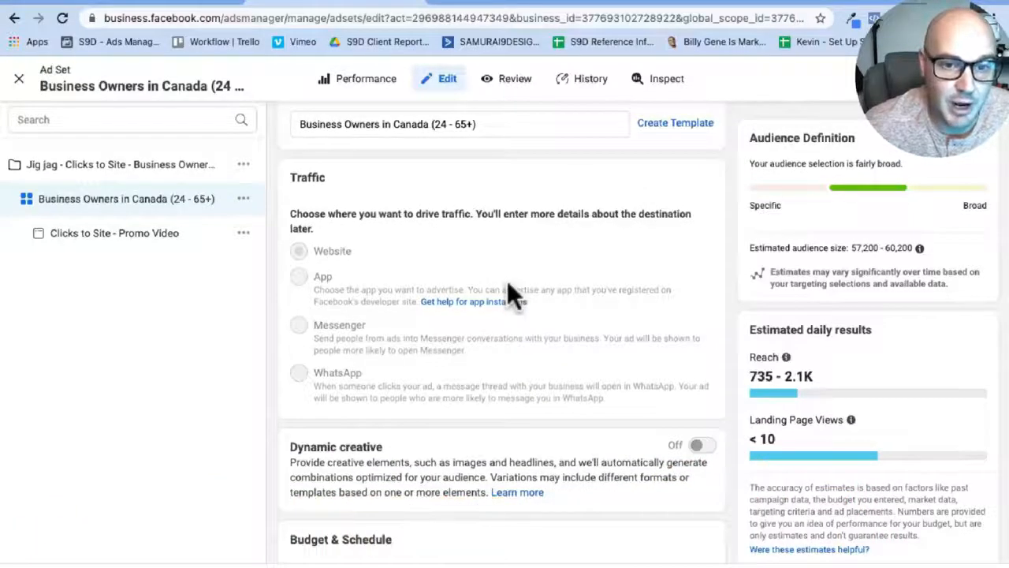
mouse_move(551, 220)
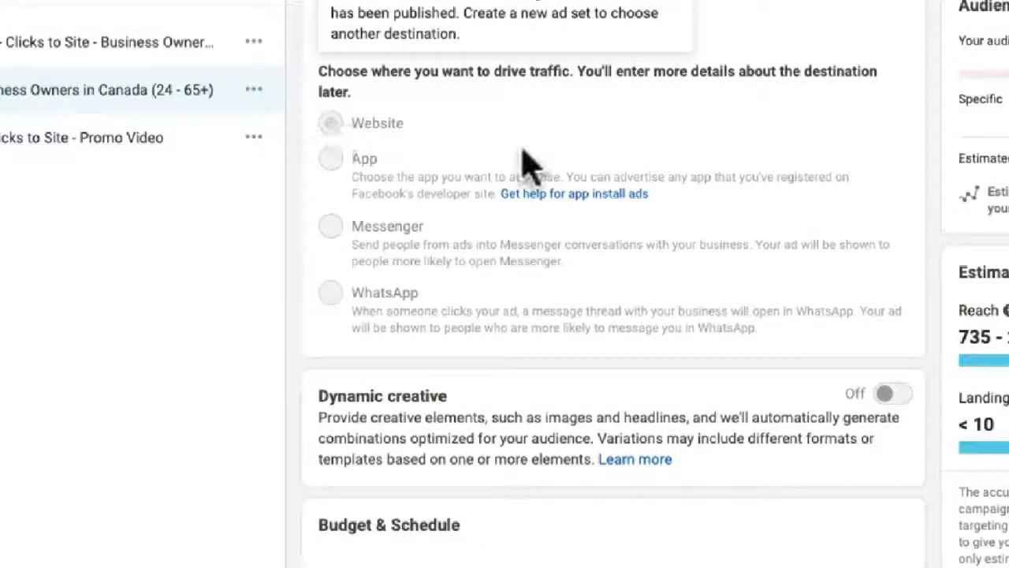
scroll("down", 3)
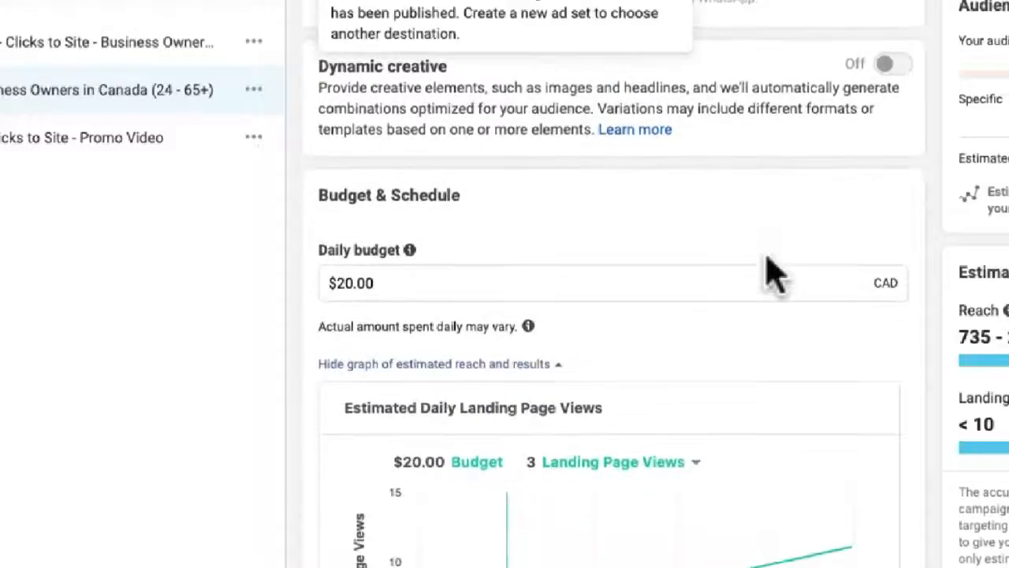
scroll("down", 3)
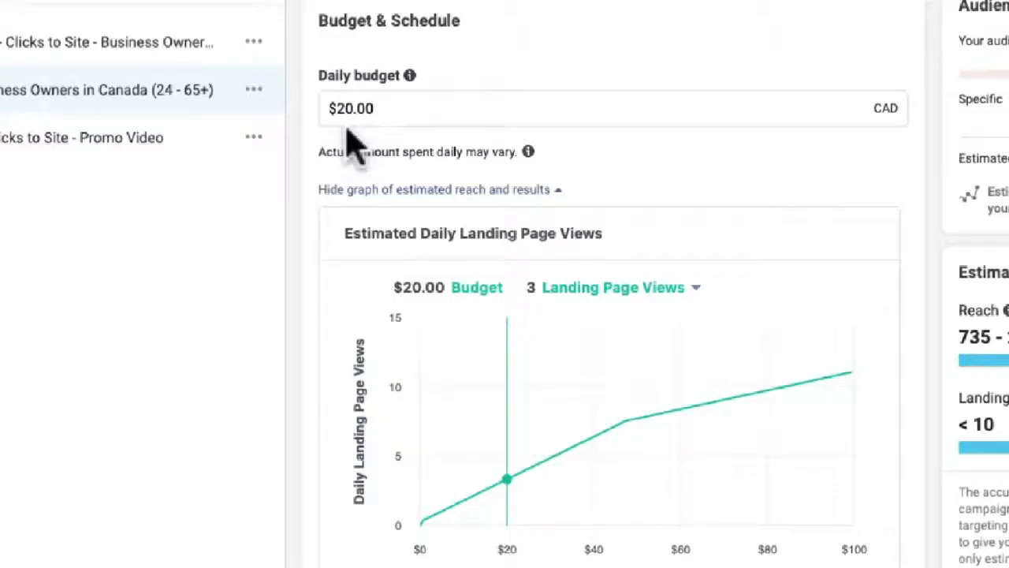
mouse_move(398, 108)
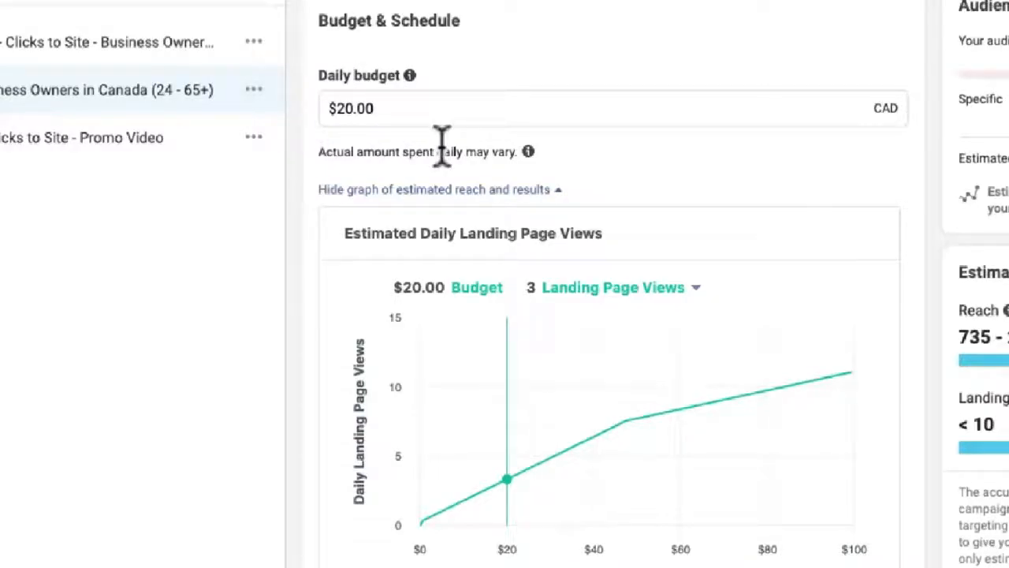
scroll("down", 3)
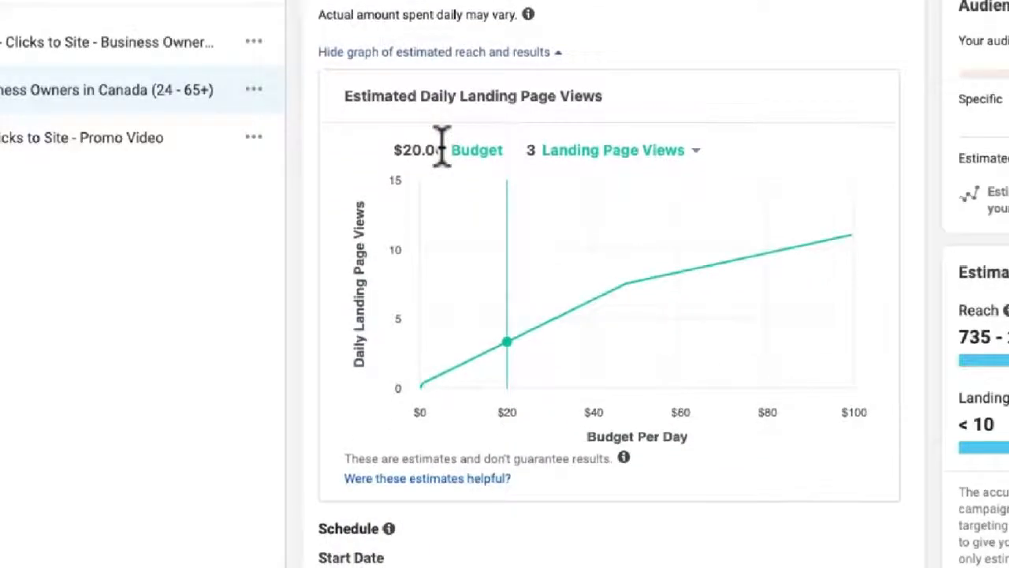
scroll("down", 3)
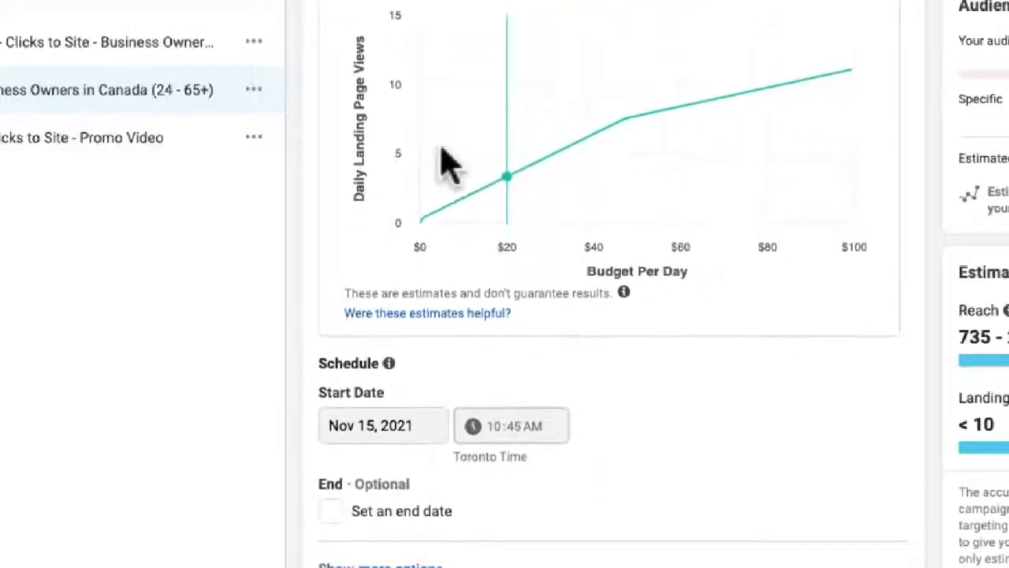
scroll("down", 3)
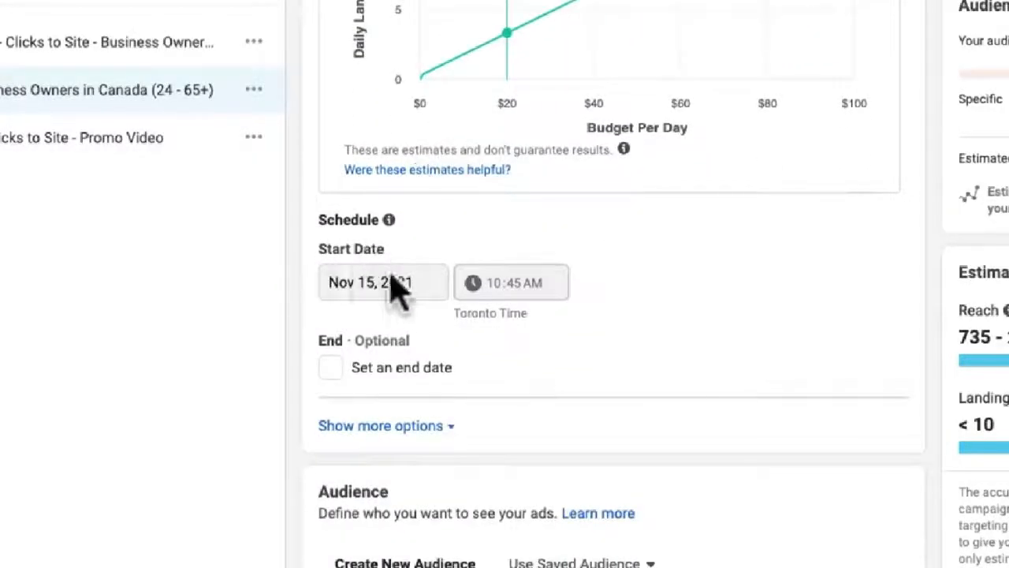
scroll("down", 3)
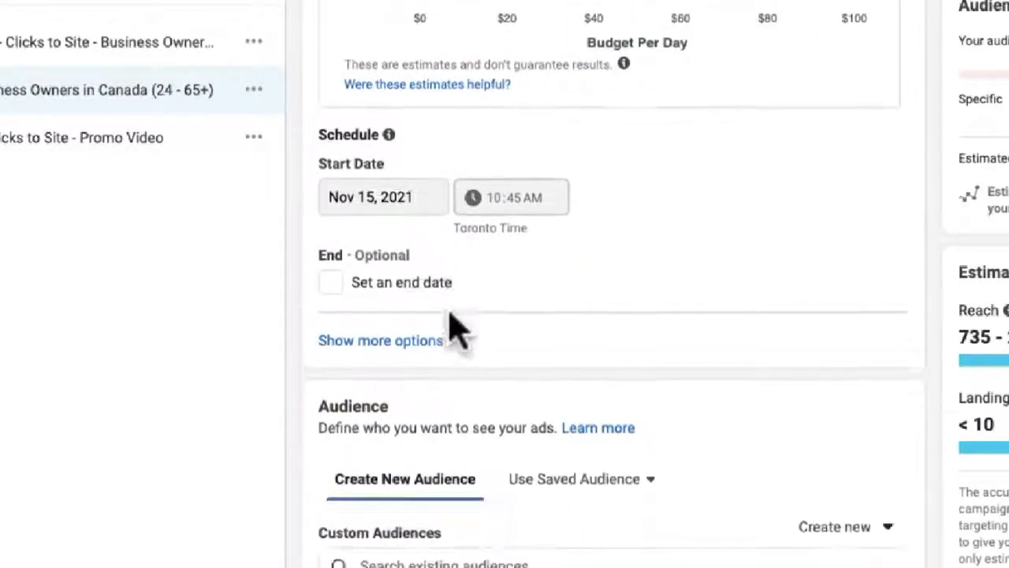
scroll("down", 3)
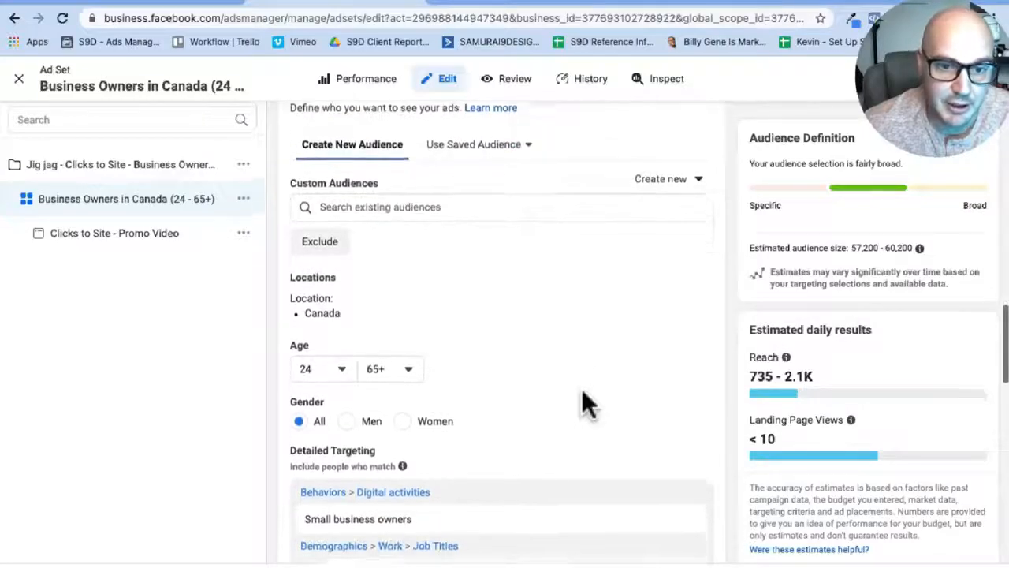
scroll("down", 3)
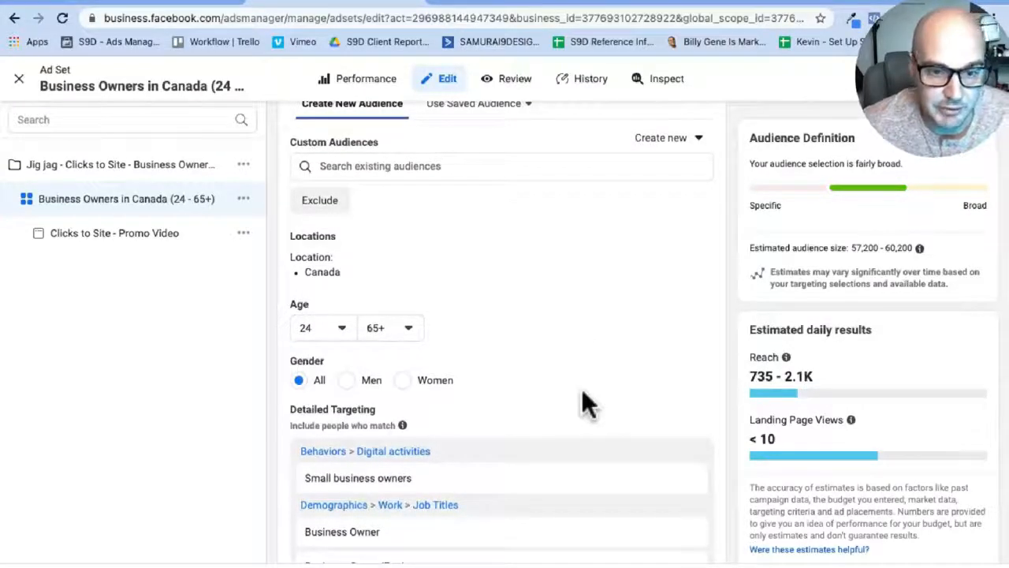
mouse_move(376, 287)
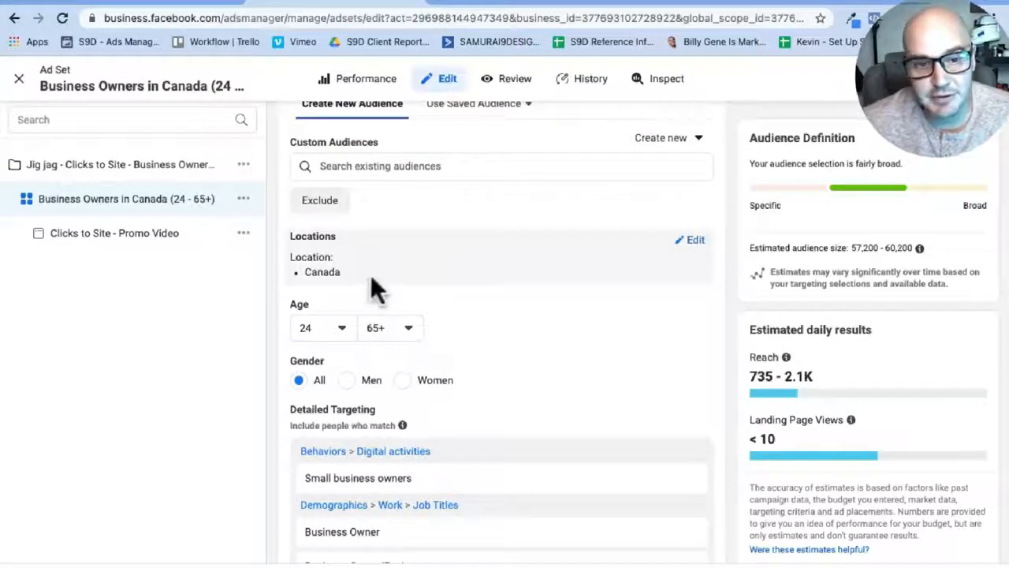
mouse_move(687, 252)
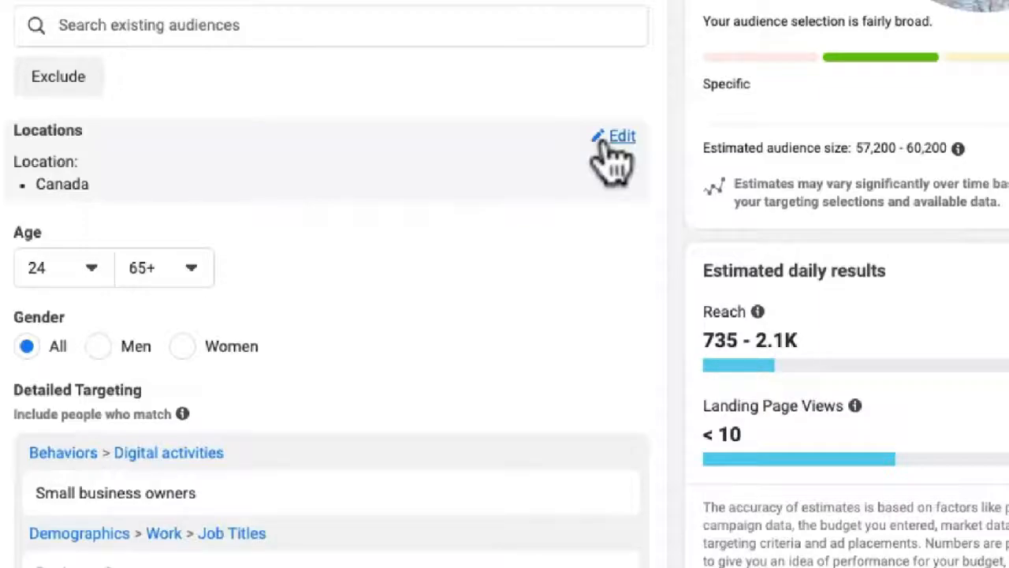
Step: Edit Locations so the ad set targets only people living in Canada
left_click(621, 135)
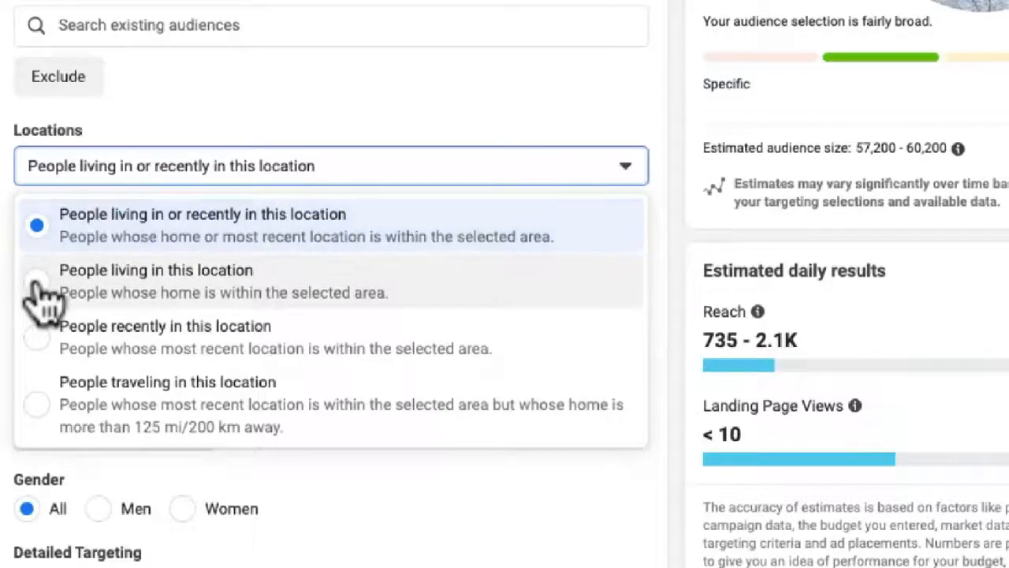
left_click(37, 276)
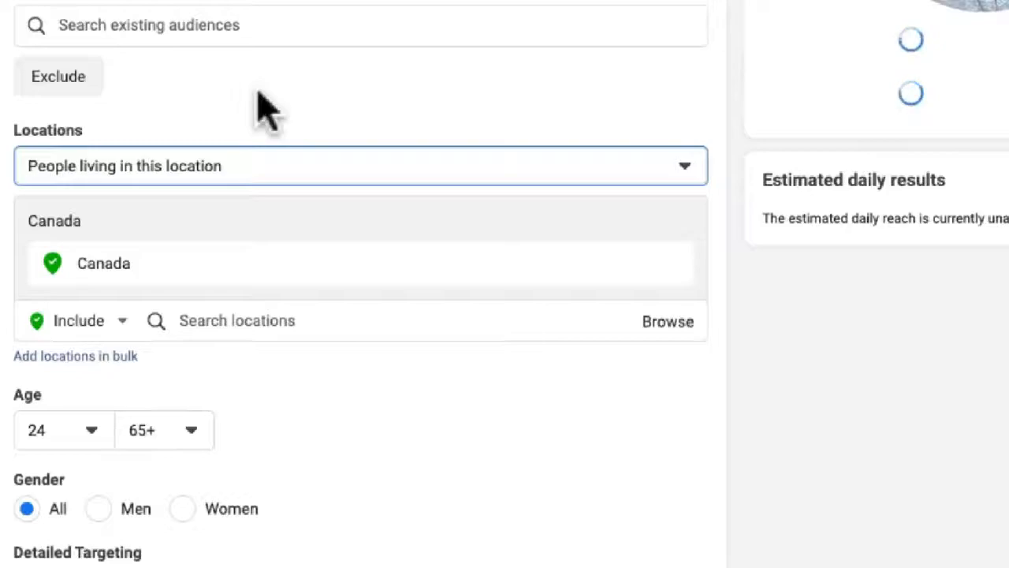
mouse_move(386, 110)
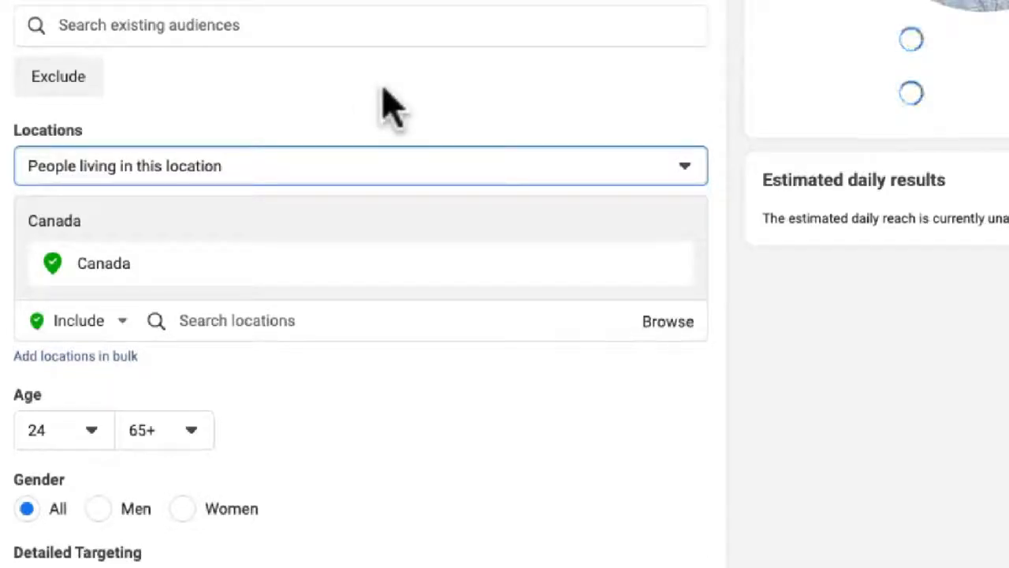
mouse_move(66, 181)
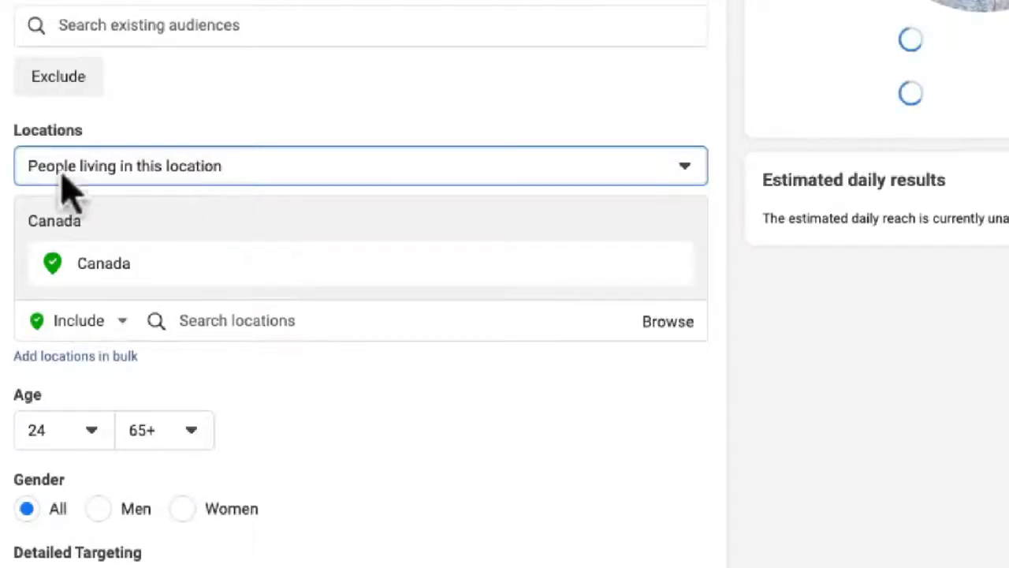
scroll("down", 3)
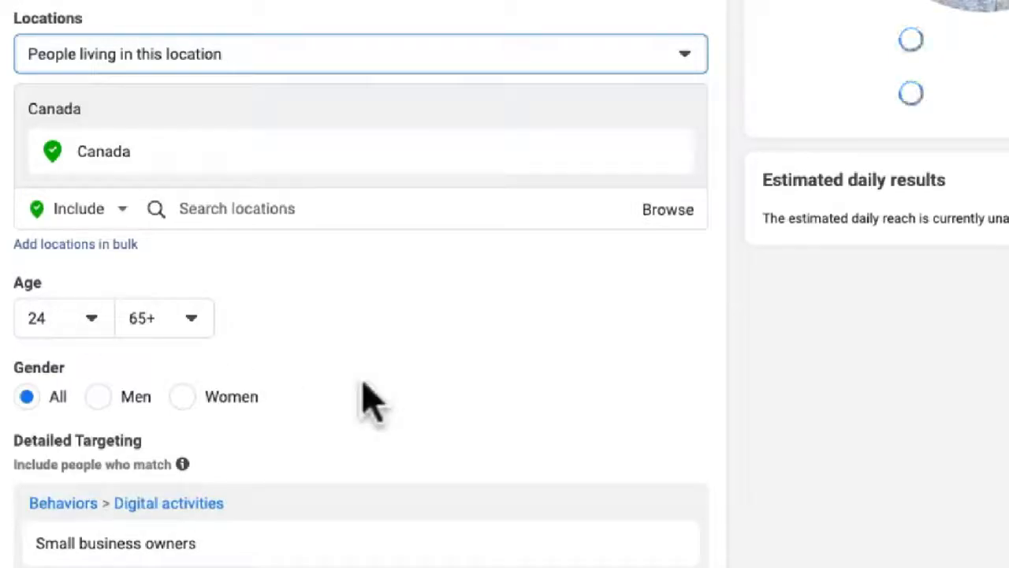
scroll("down", 3)
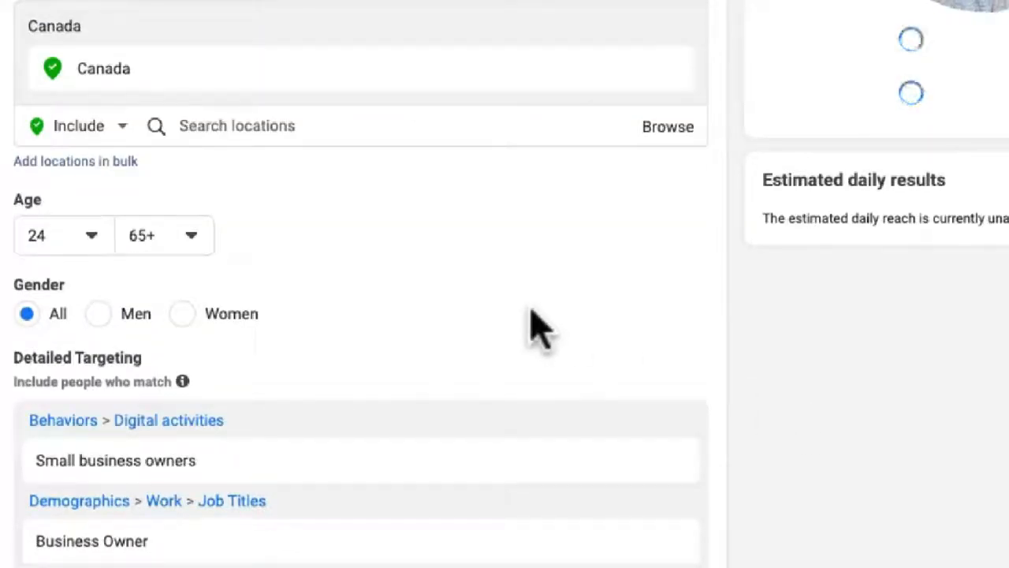
mouse_move(240, 236)
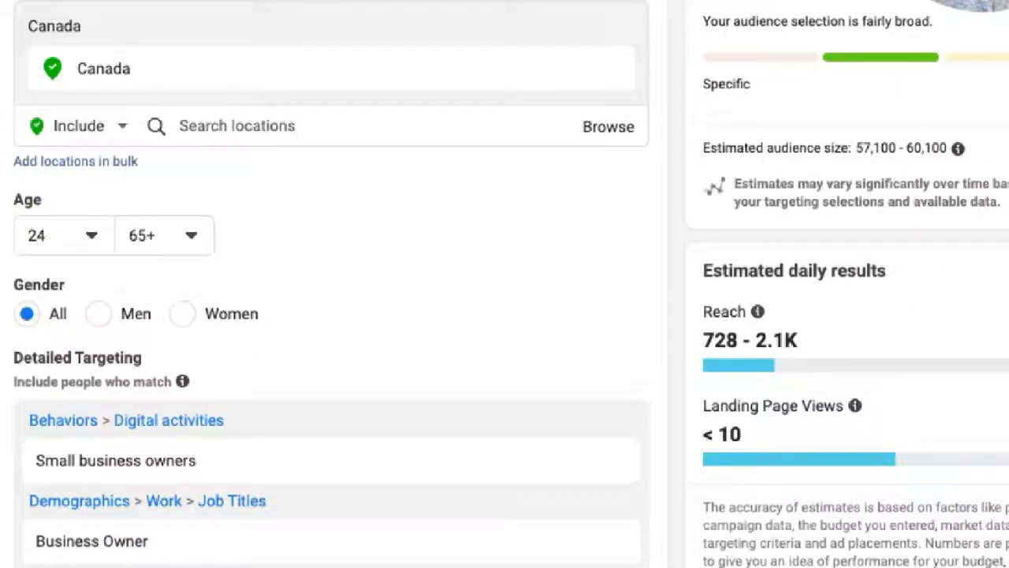
mouse_move(40, 244)
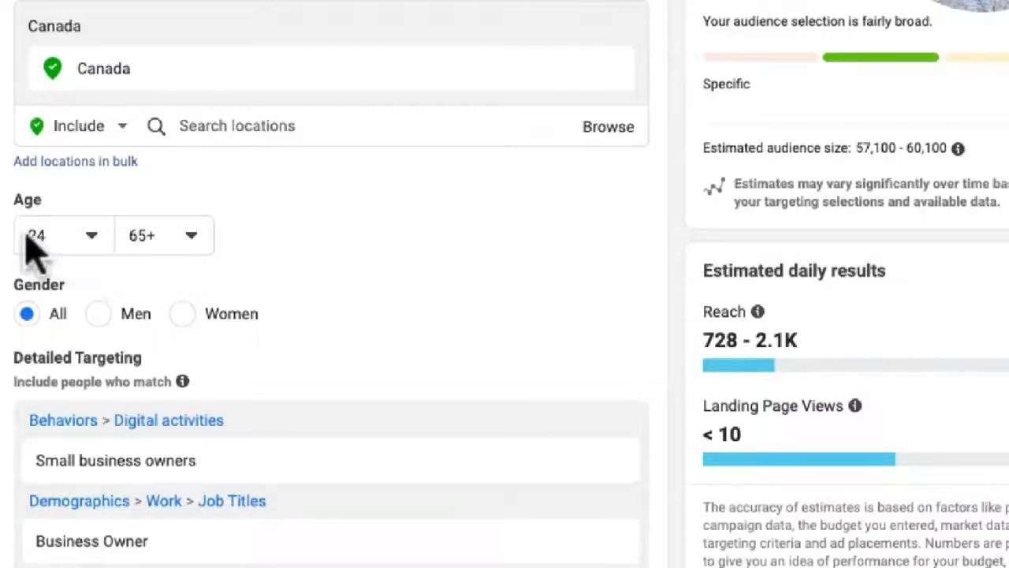
mouse_move(164, 262)
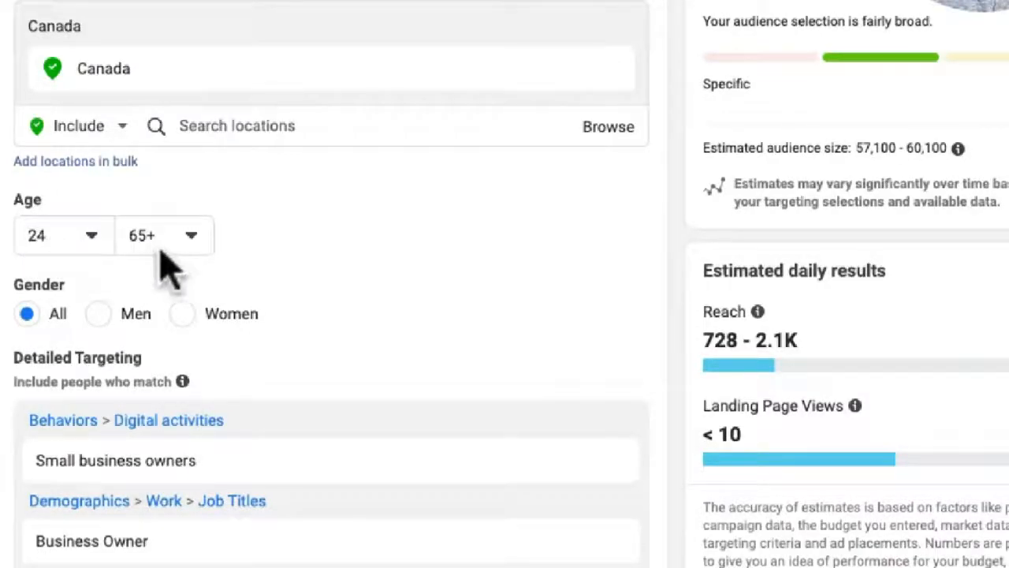
scroll("down", 3)
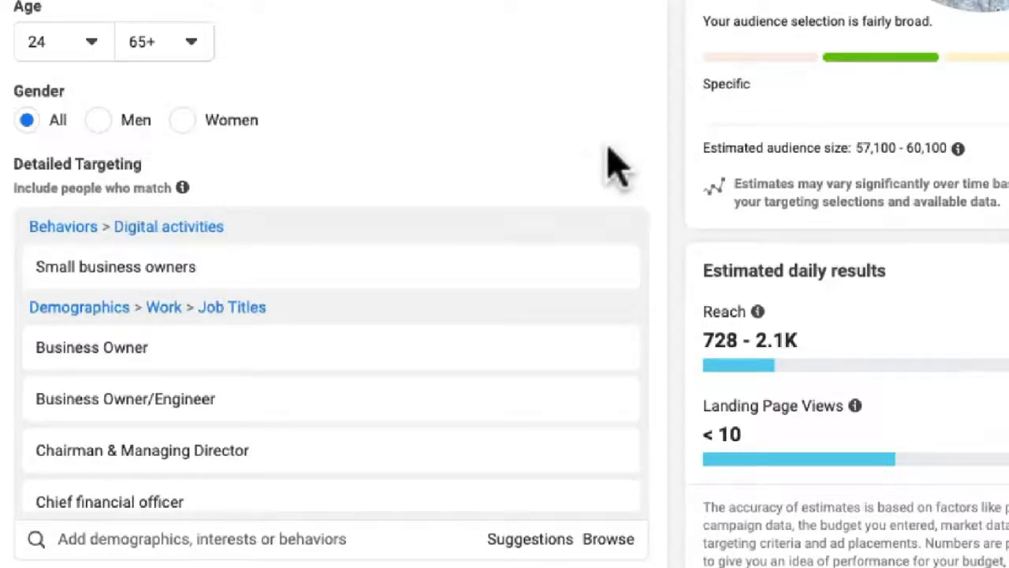
scroll("down", 3)
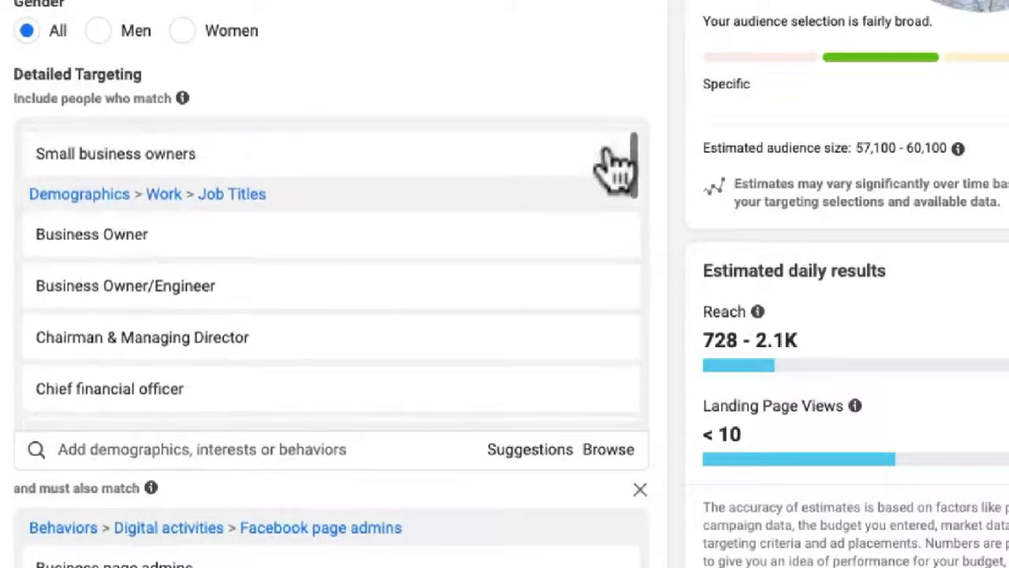
scroll("down", 3)
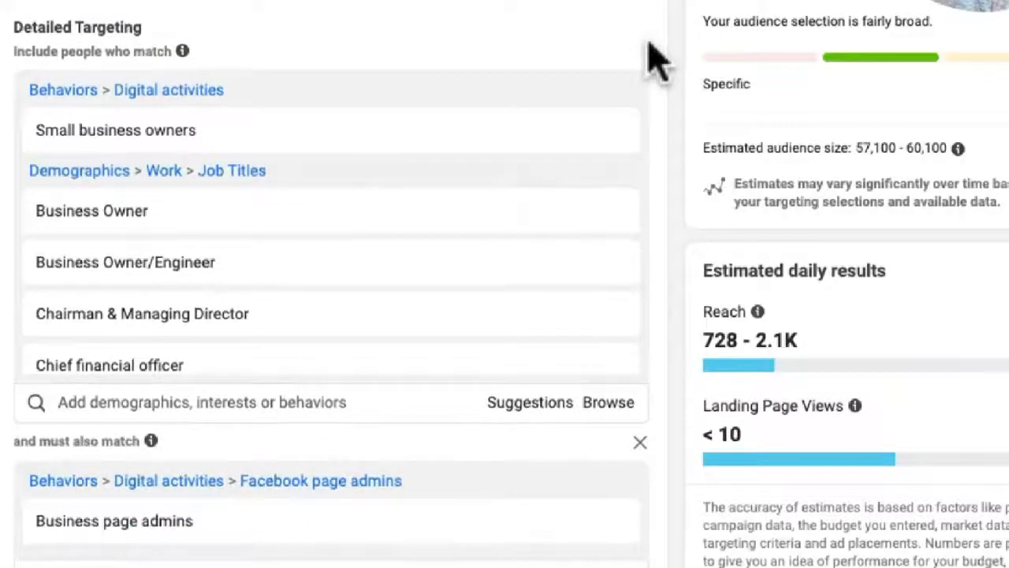
scroll("down", 3)
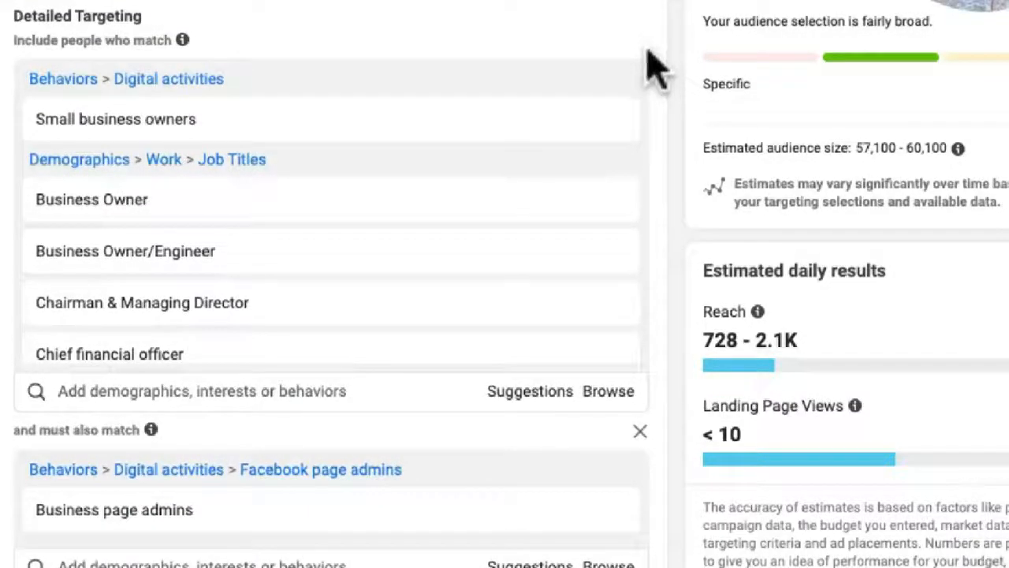
mouse_move(118, 107)
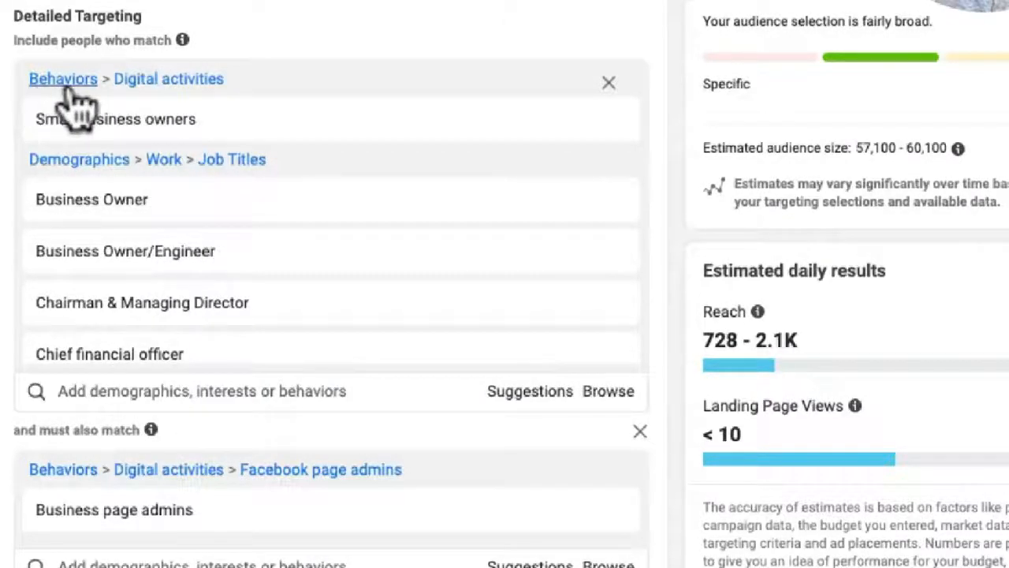
mouse_move(150, 134)
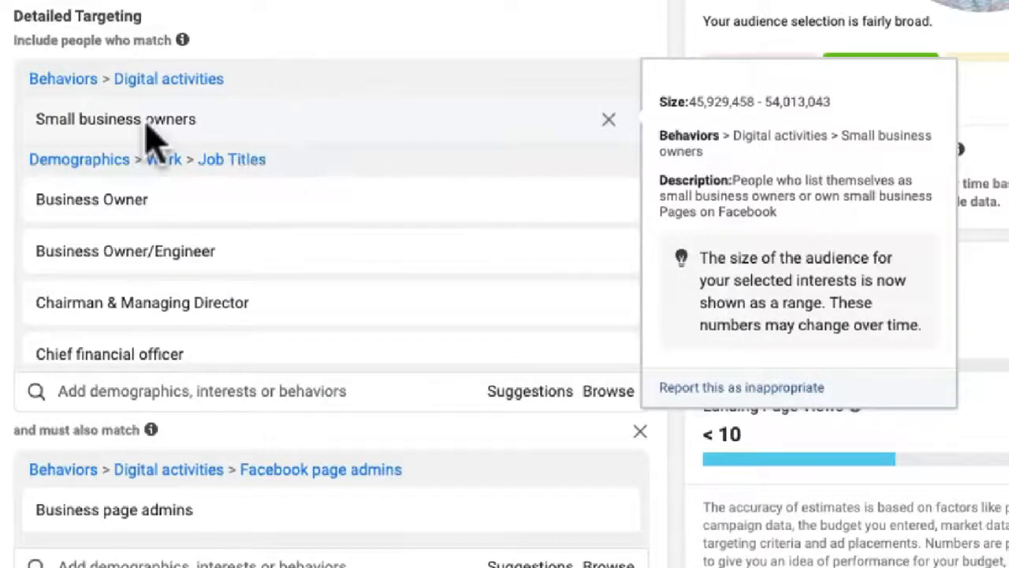
mouse_move(102, 161)
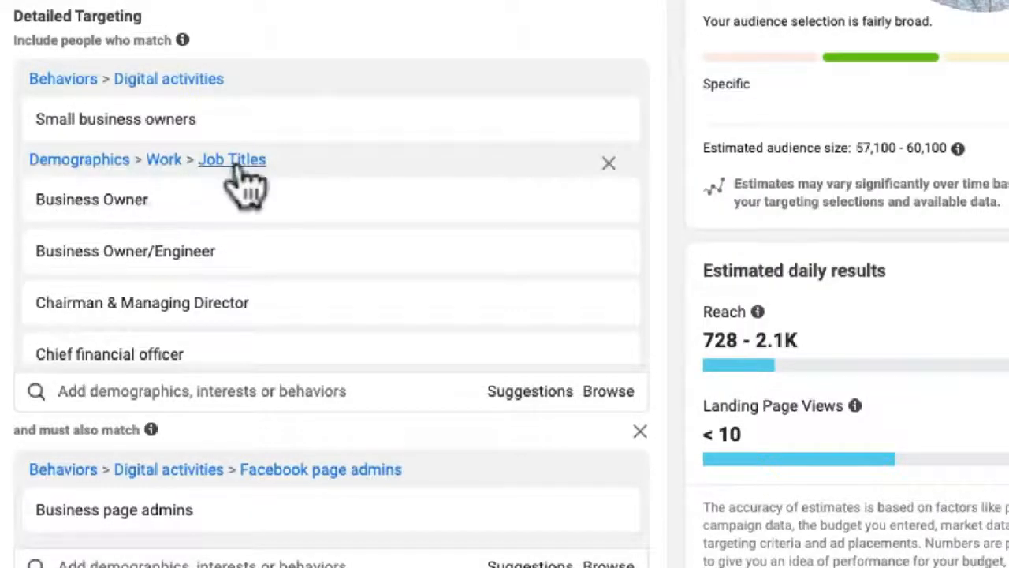
mouse_move(219, 188)
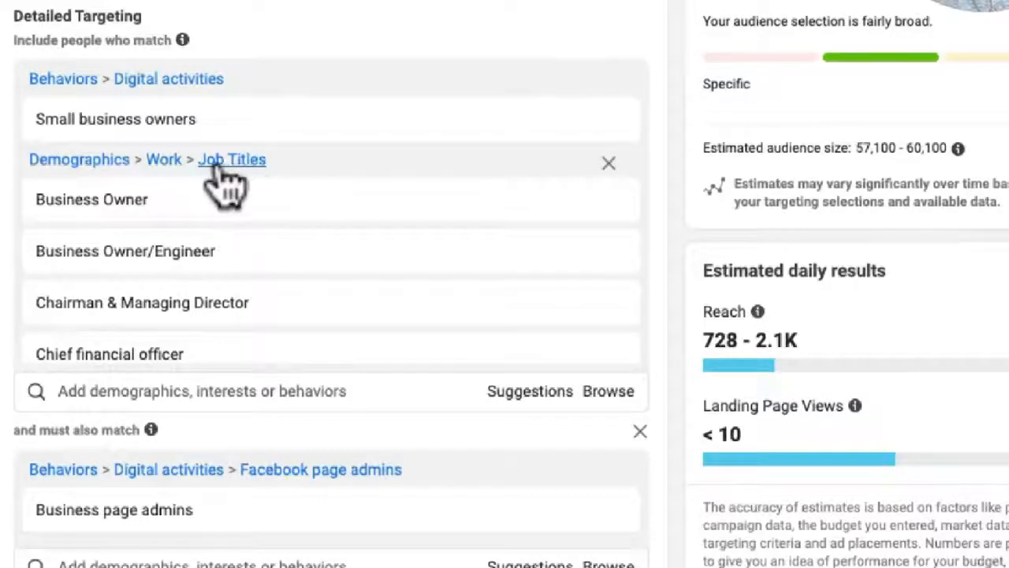
mouse_move(63, 82)
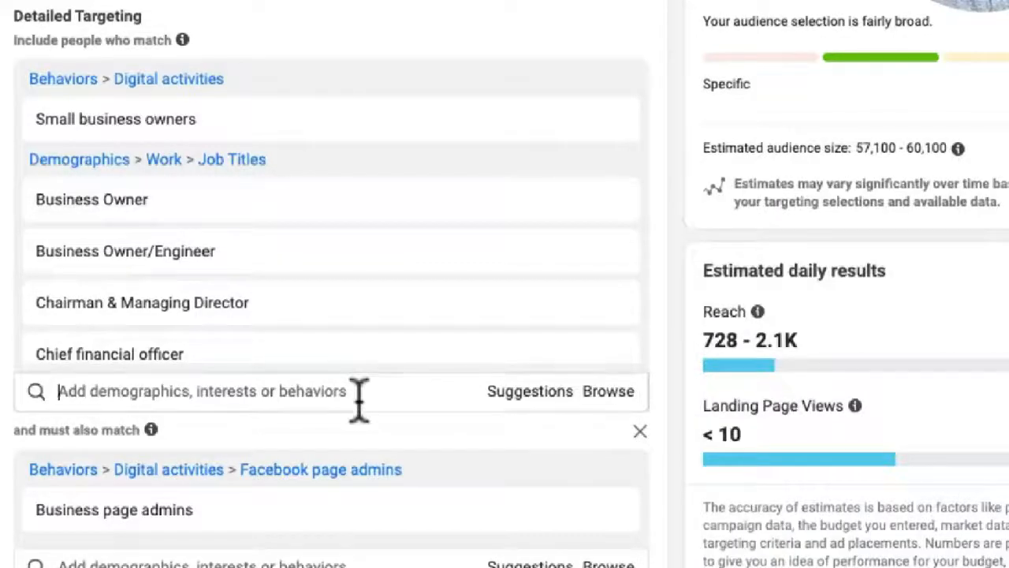
Step: Search detailed targeting for 'business owner' to surface matching job-title suggestions
type("busoin")
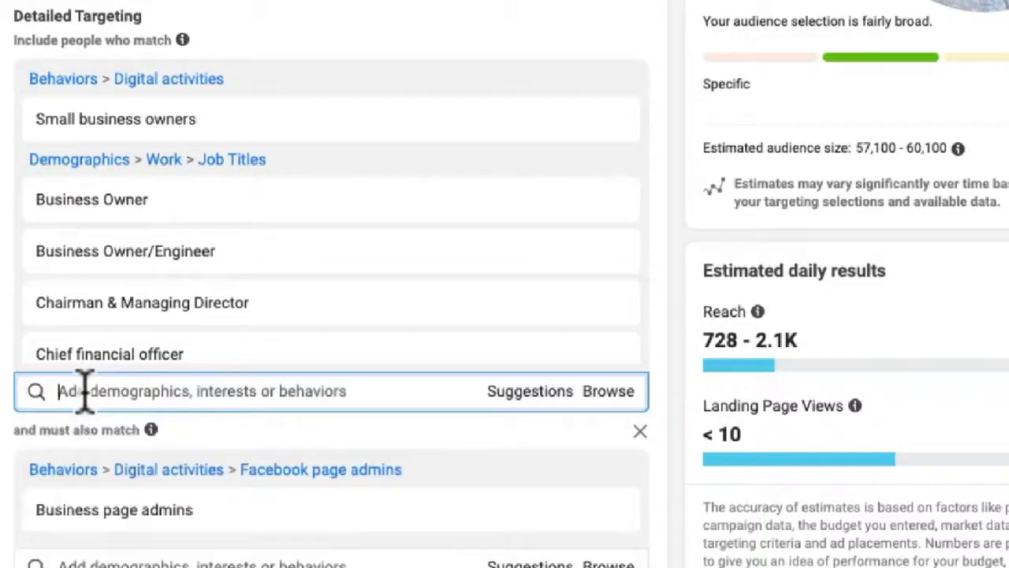
type("business owner")
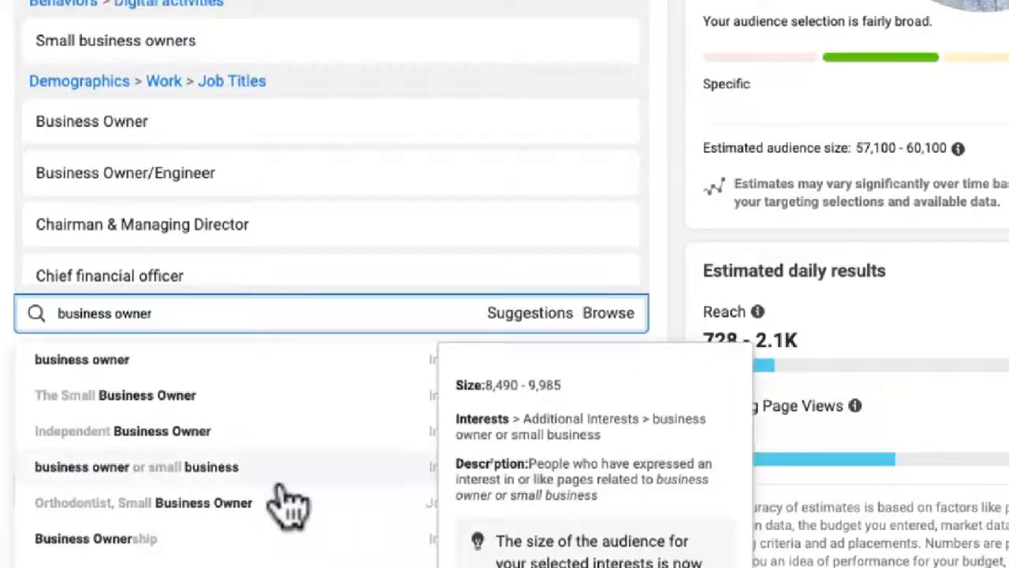
mouse_move(158, 521)
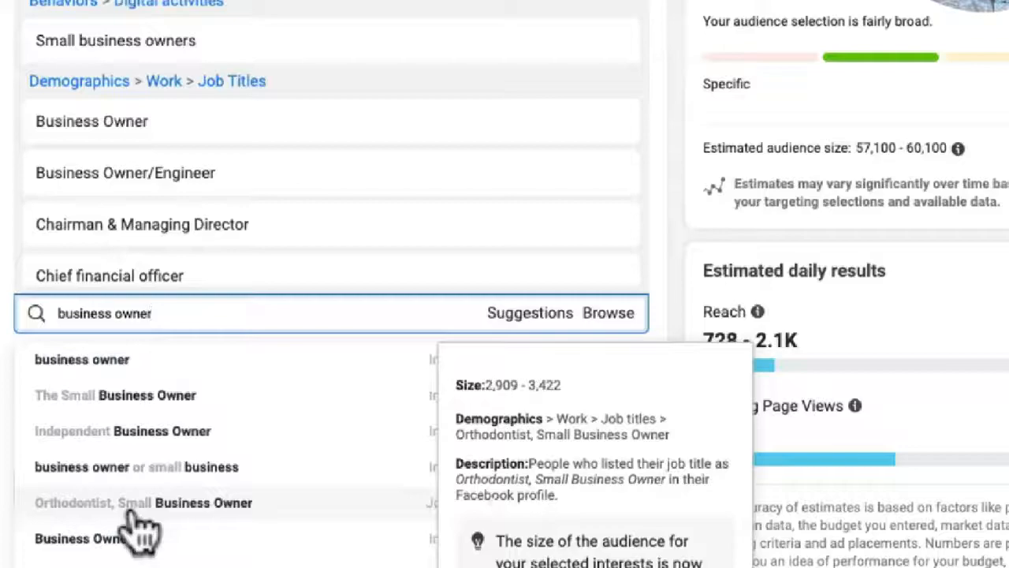
mouse_move(173, 517)
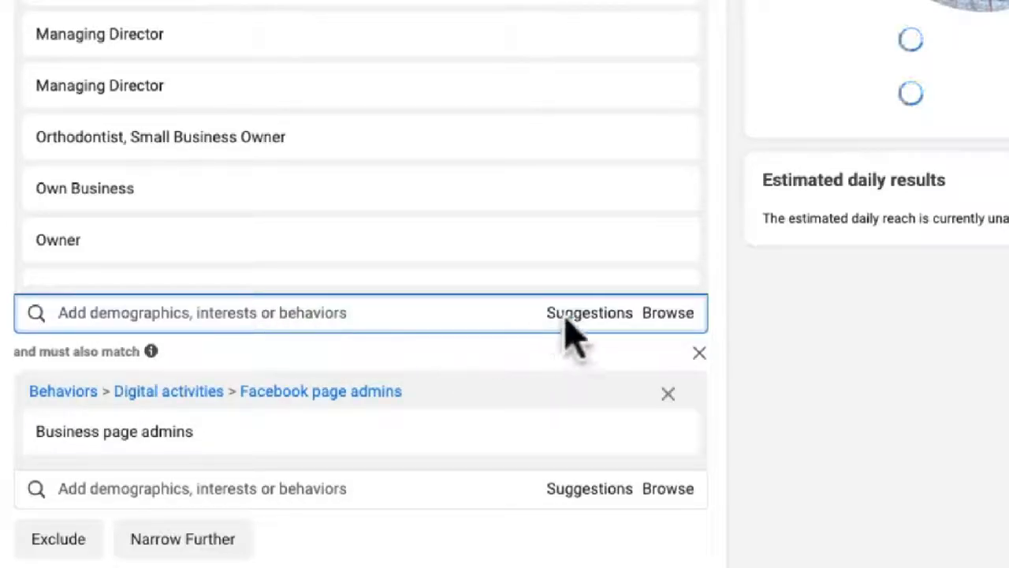
Step: Narrow the audience further to Facebook business page admins, reaching about 57,100–60,100 people
left_click(202, 312)
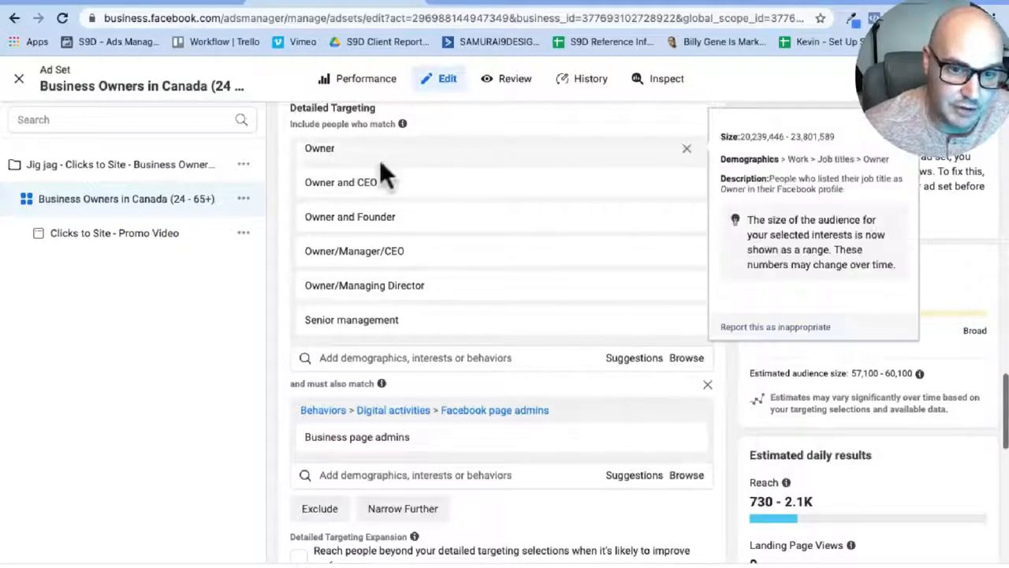
mouse_move(391, 308)
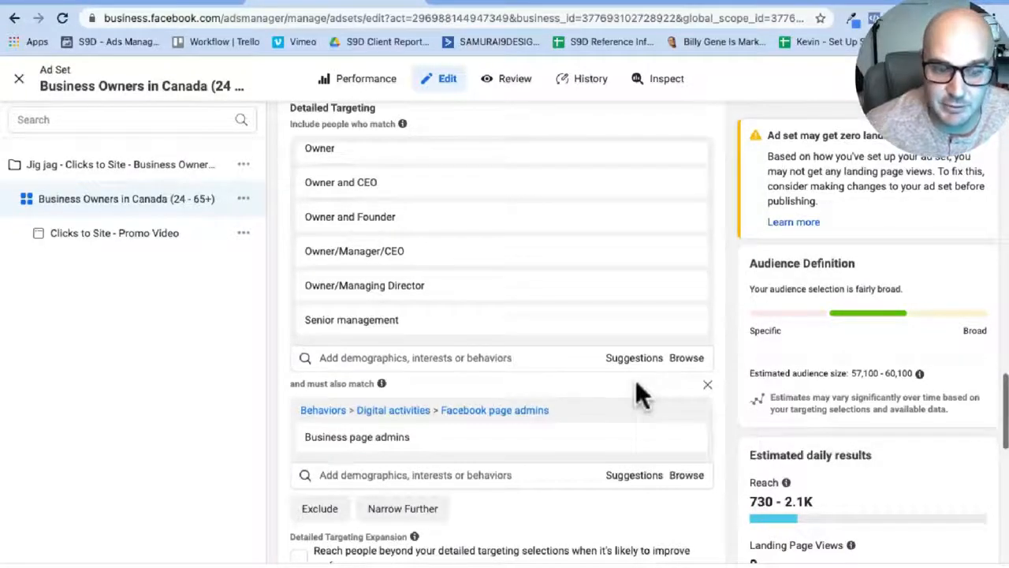
mouse_move(340, 183)
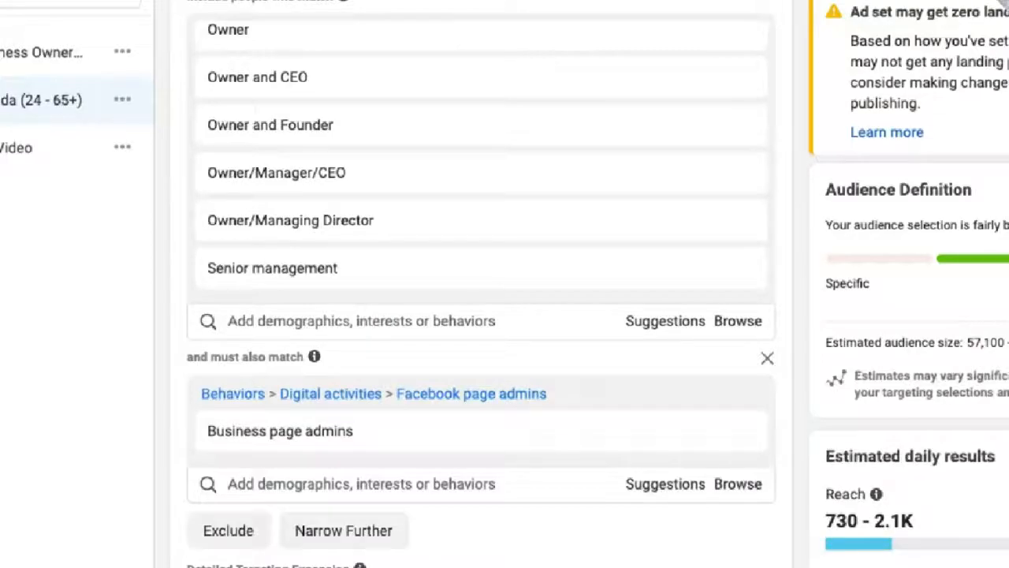
mouse_move(321, 372)
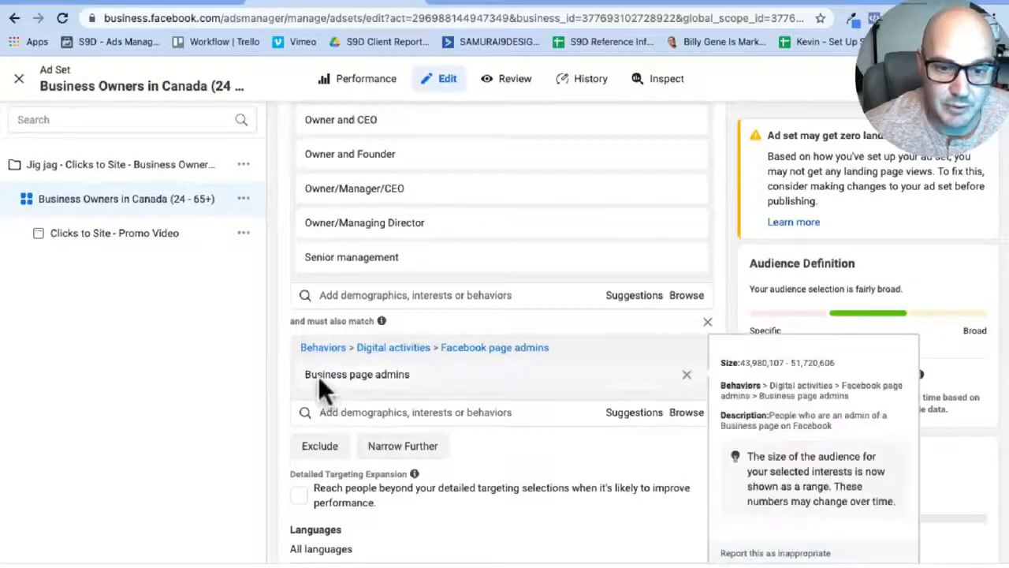
mouse_move(366, 393)
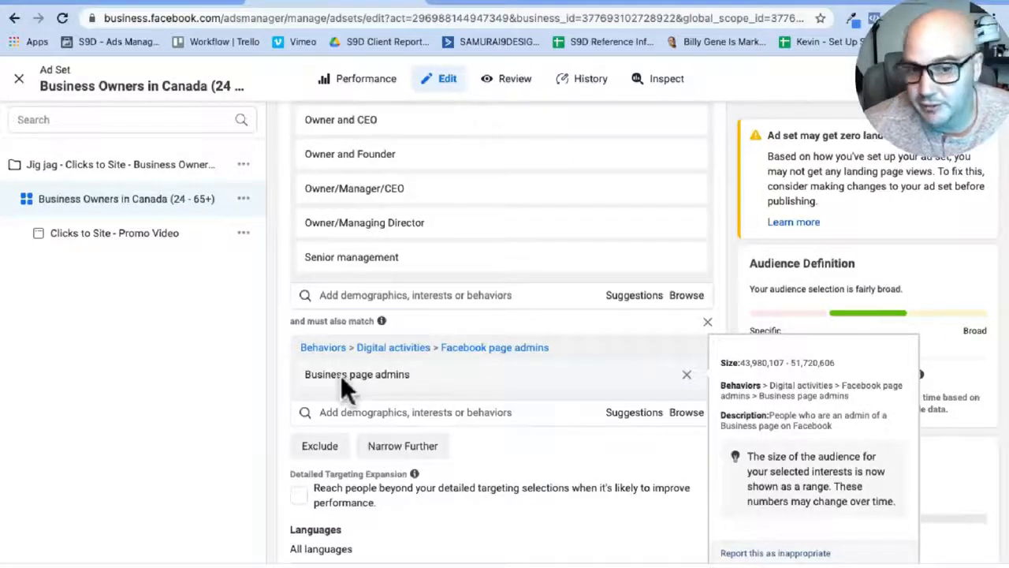
mouse_move(424, 391)
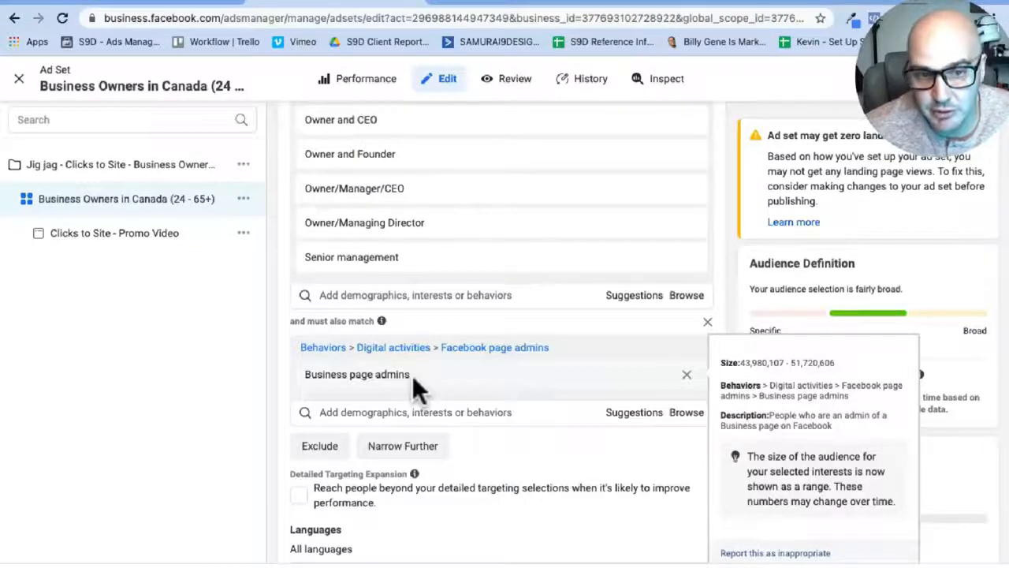
mouse_move(365, 408)
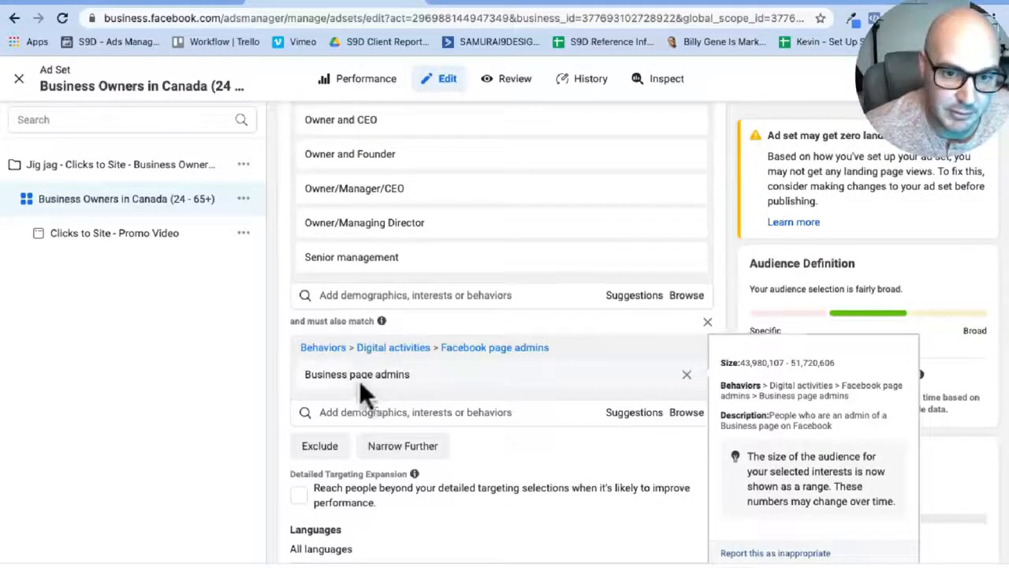
scroll("down", 3)
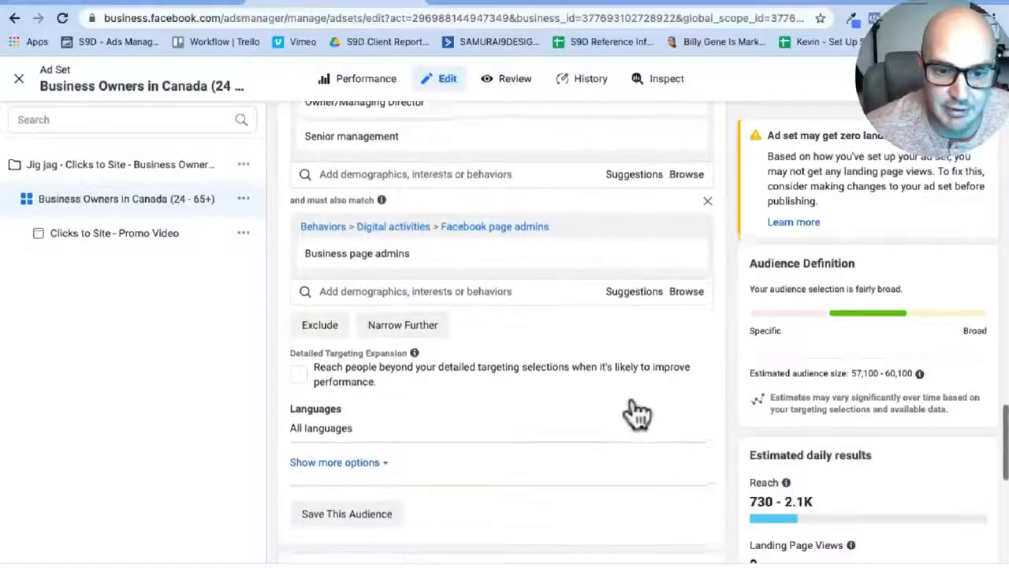
scroll("down", 3)
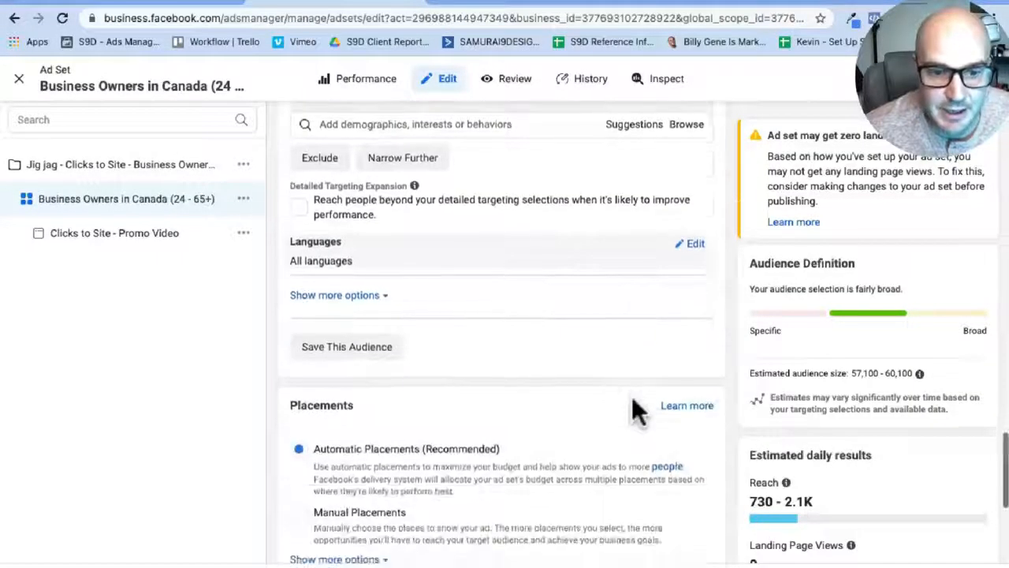
scroll("down", 3)
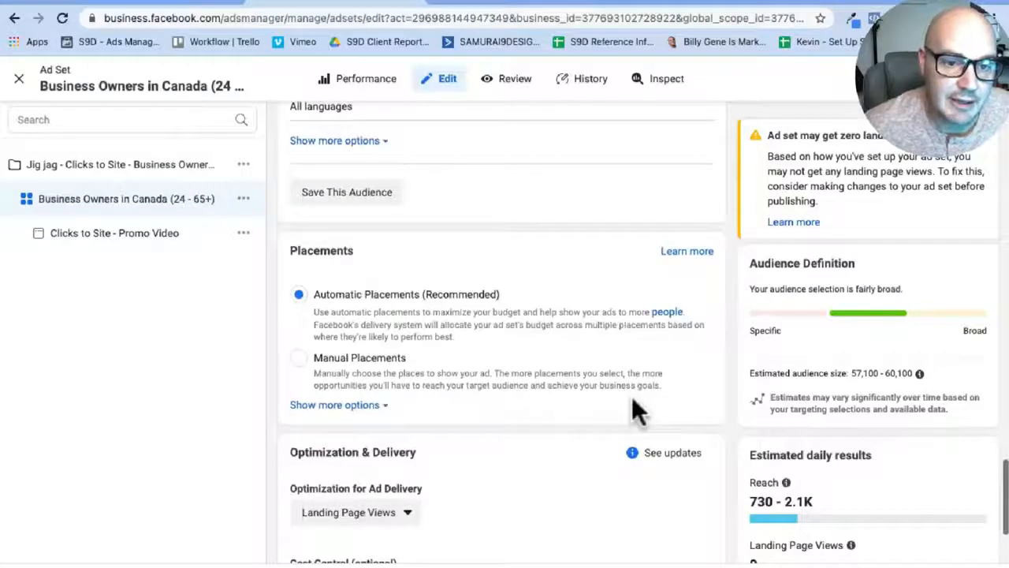
mouse_move(303, 281)
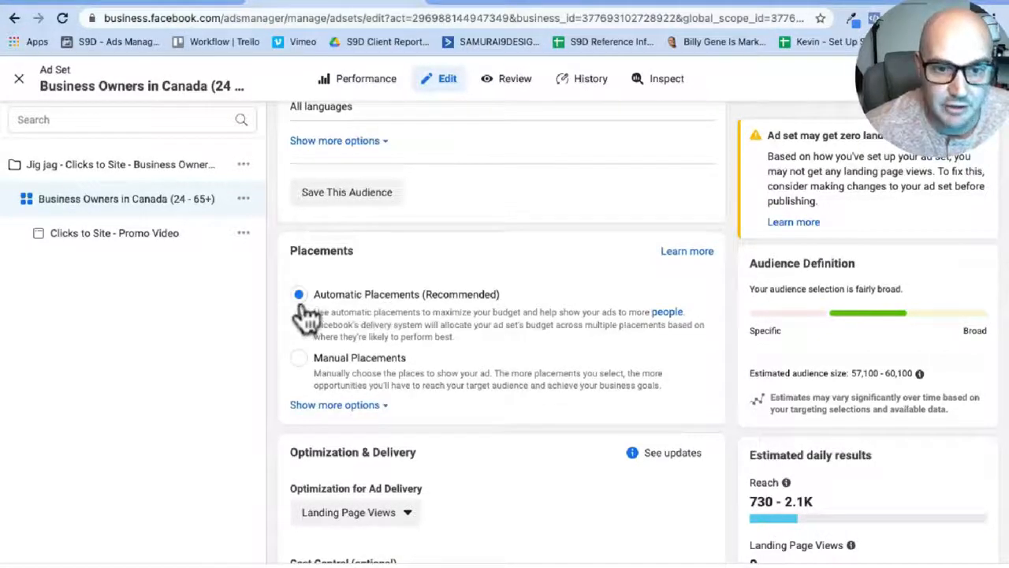
mouse_move(407, 315)
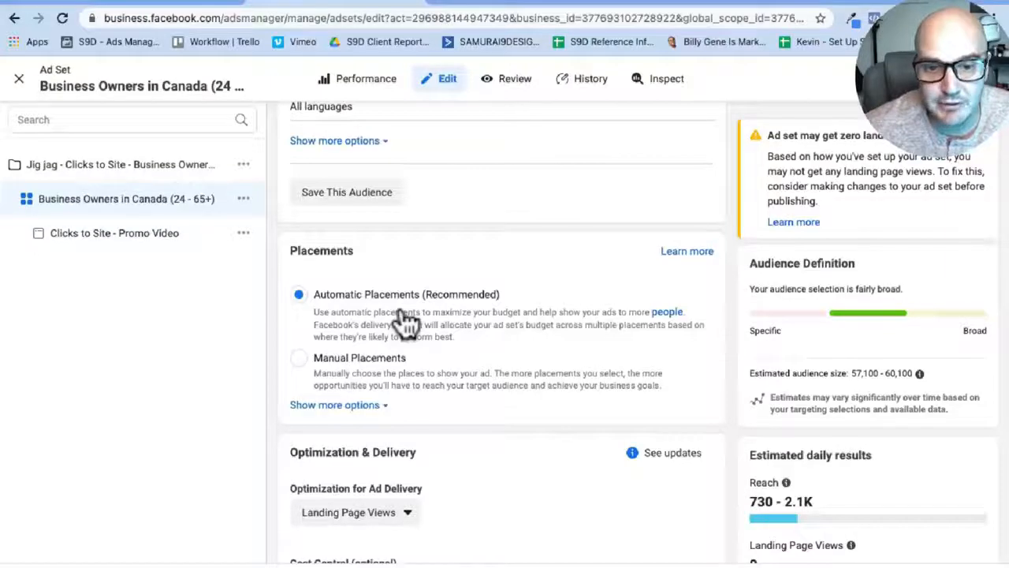
scroll("down", 3)
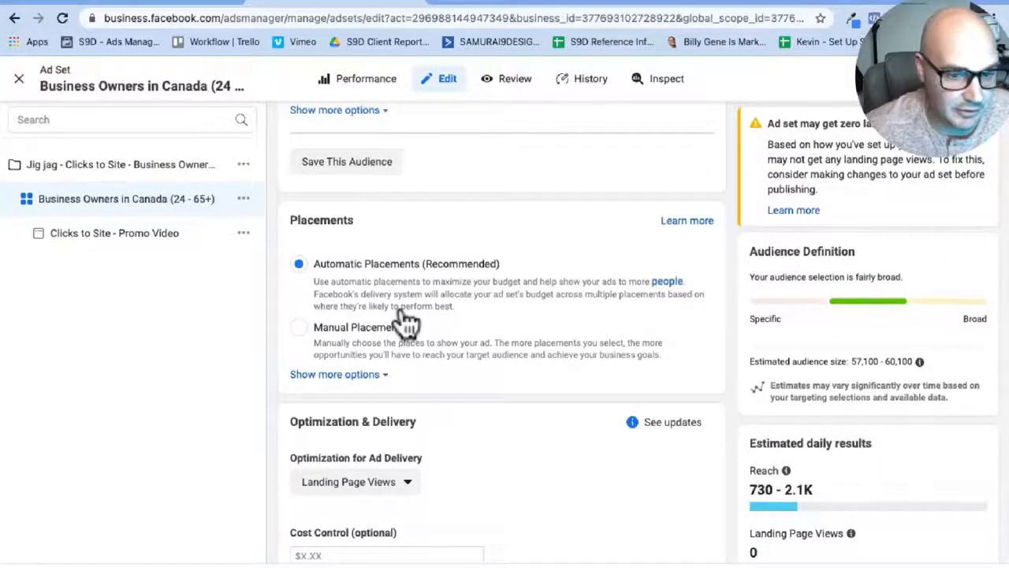
scroll("down", 3)
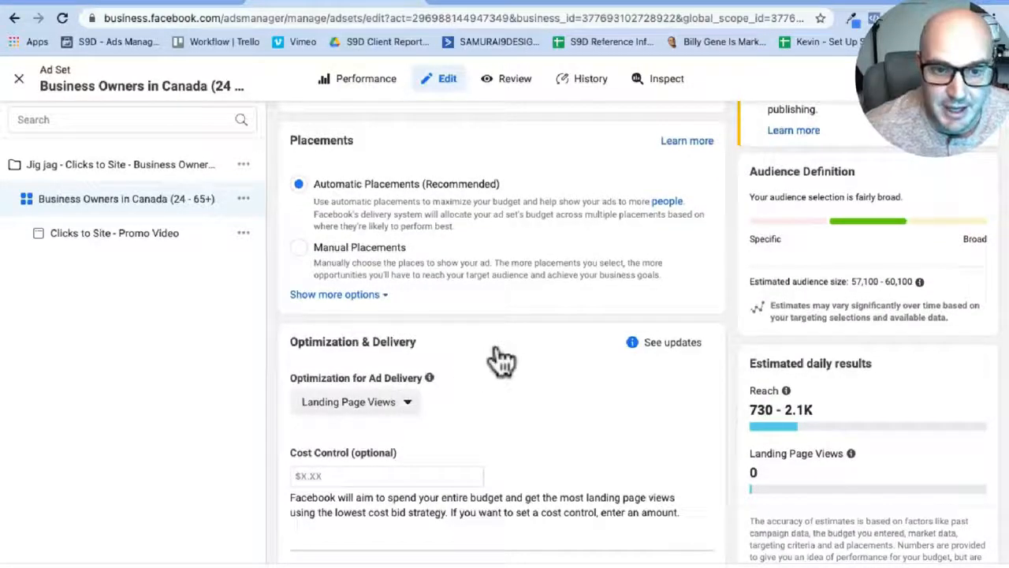
scroll("down", 3)
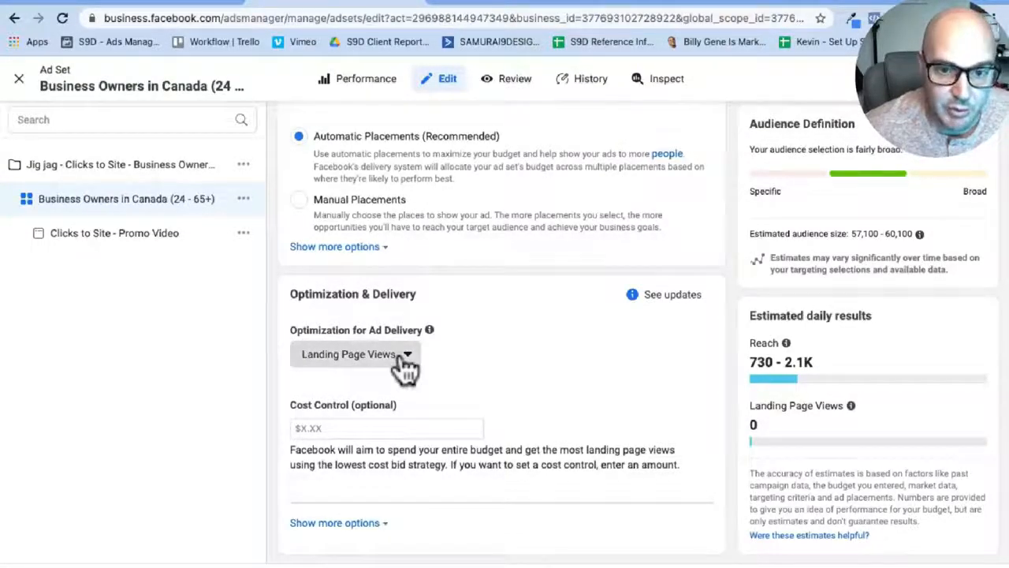
left_click(355, 353)
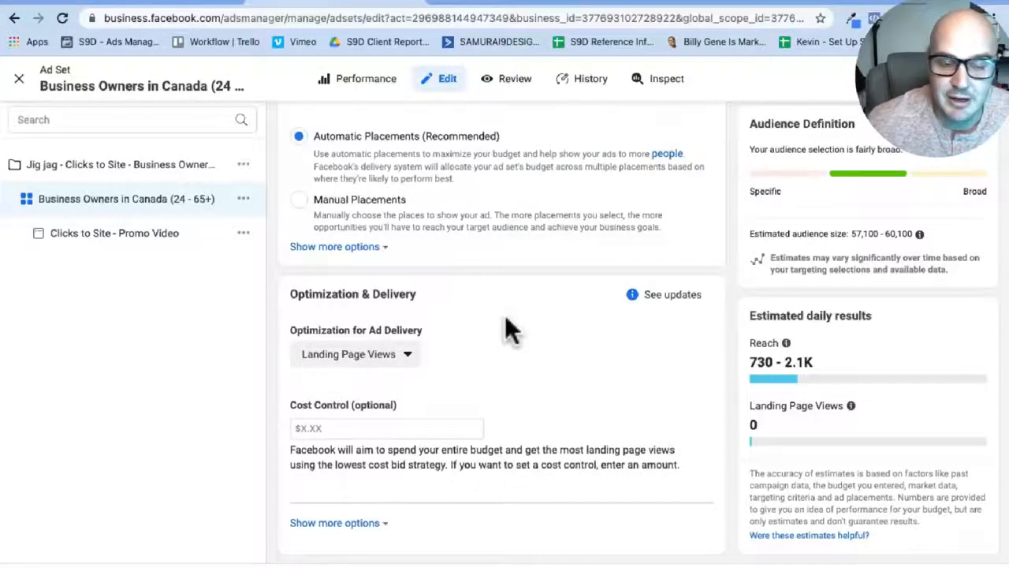
mouse_move(512, 394)
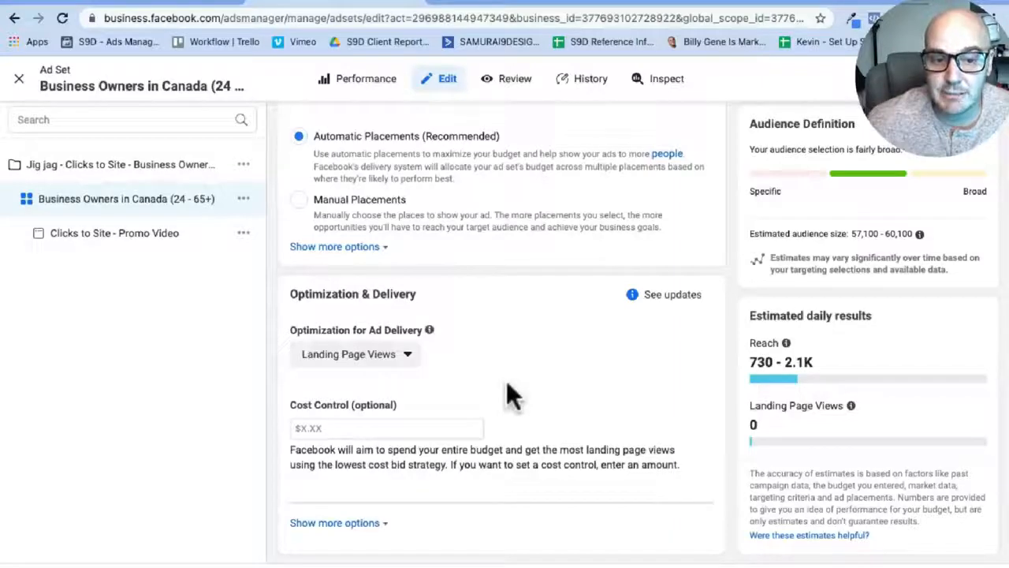
mouse_move(325, 378)
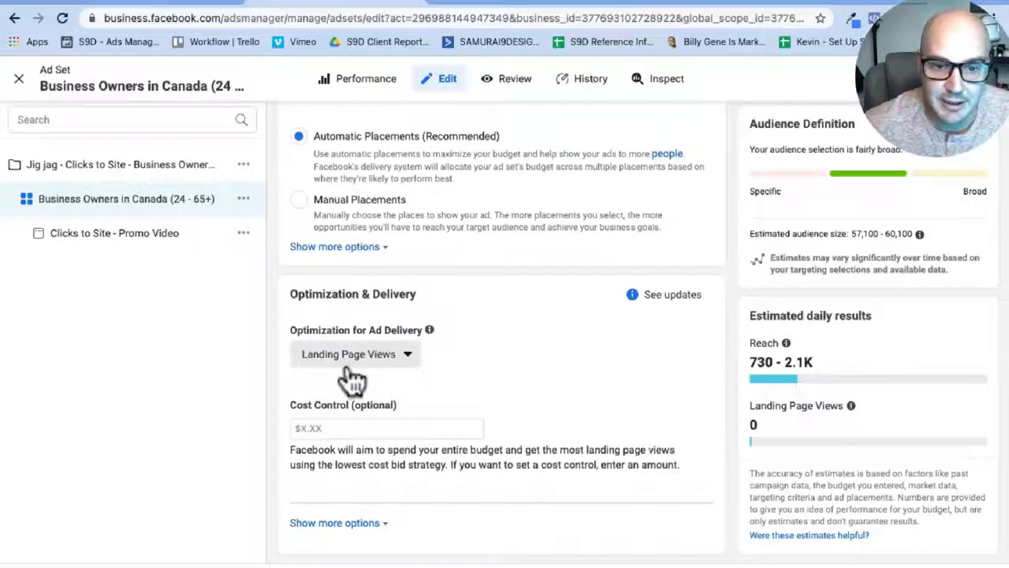
mouse_move(328, 372)
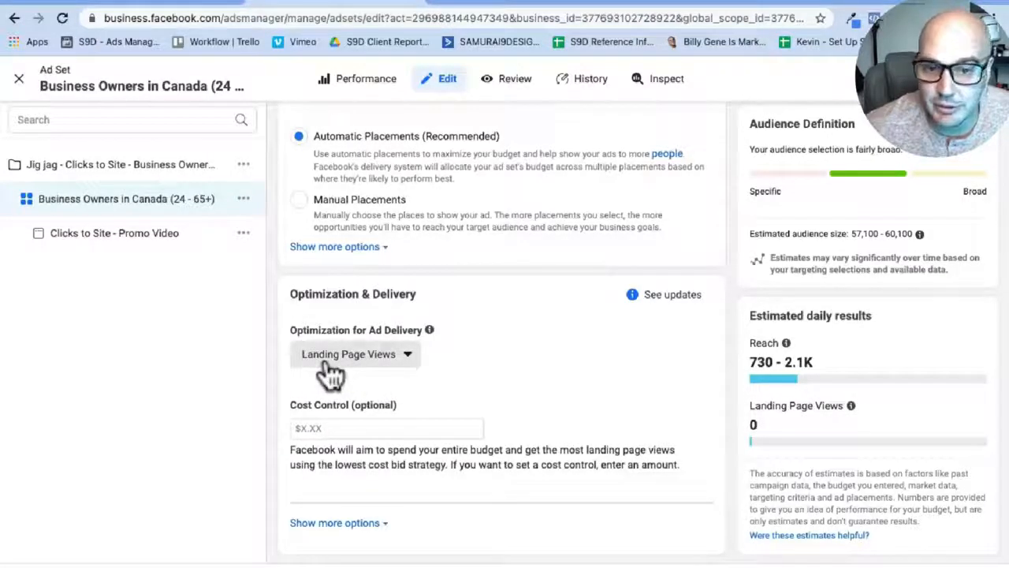
mouse_move(465, 383)
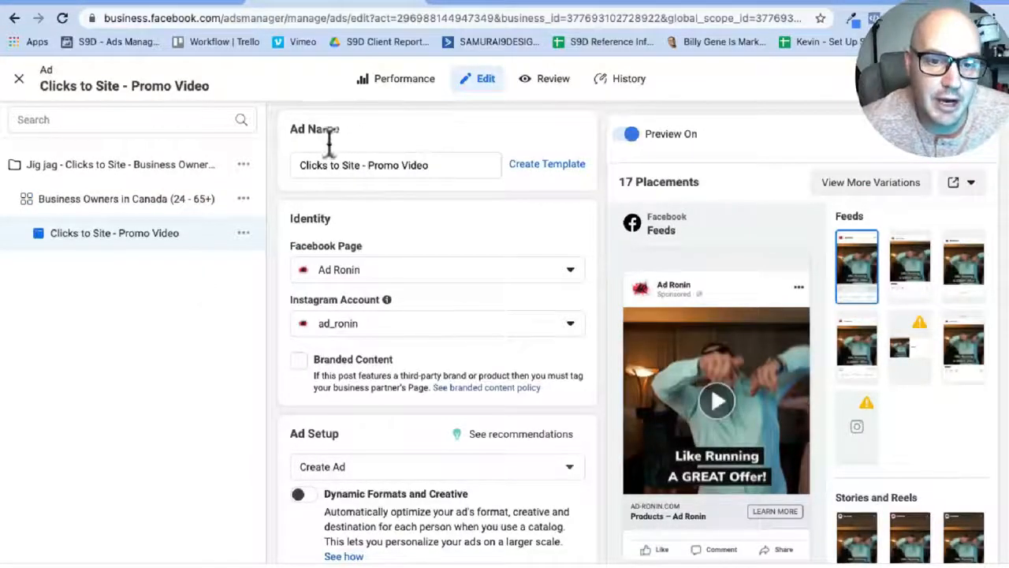
mouse_move(385, 135)
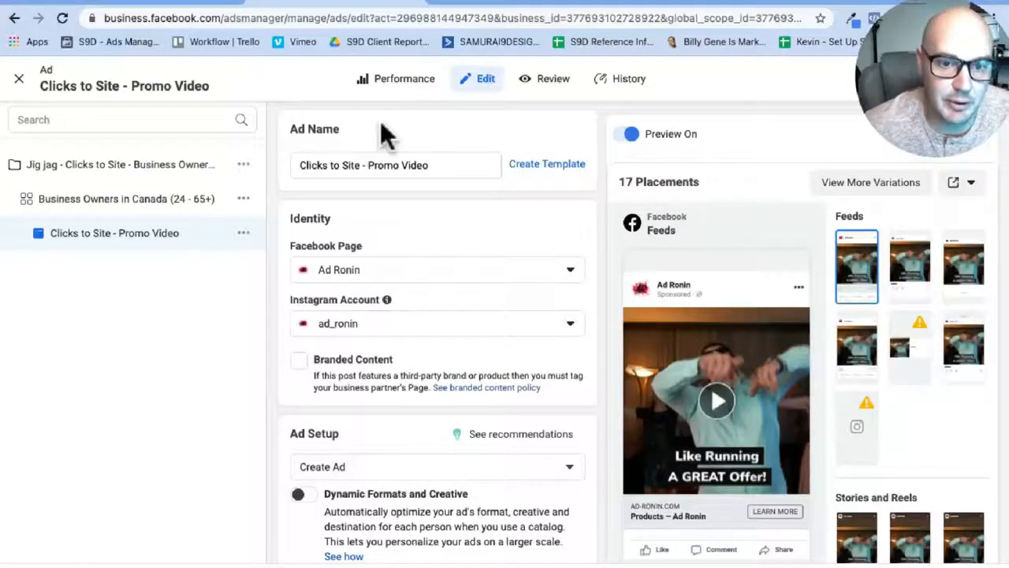
mouse_move(355, 183)
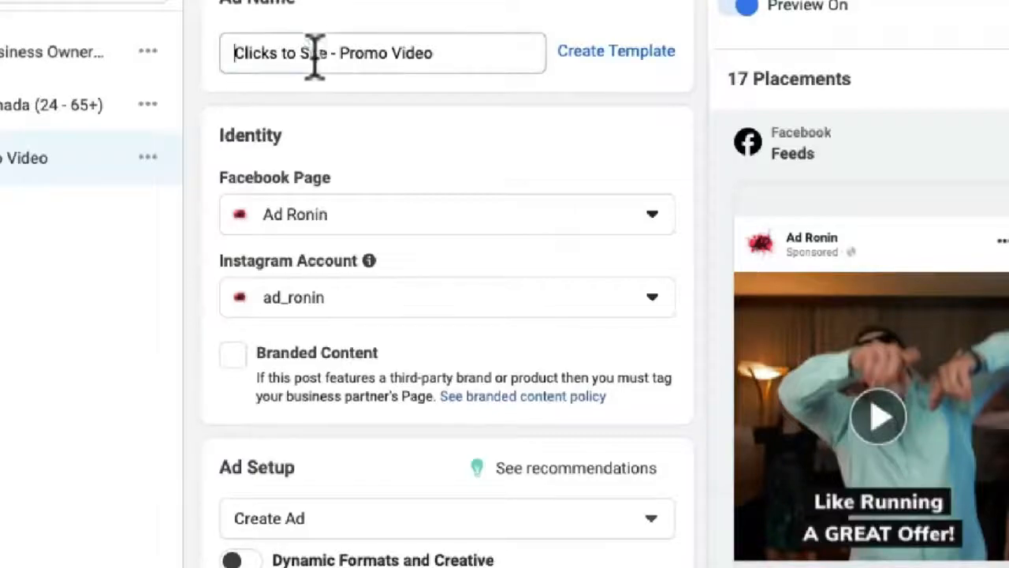
Step: Open the Clicks to Site - Promo Video ad and keep Ad Ronin as its Facebook page
double_click(299, 53)
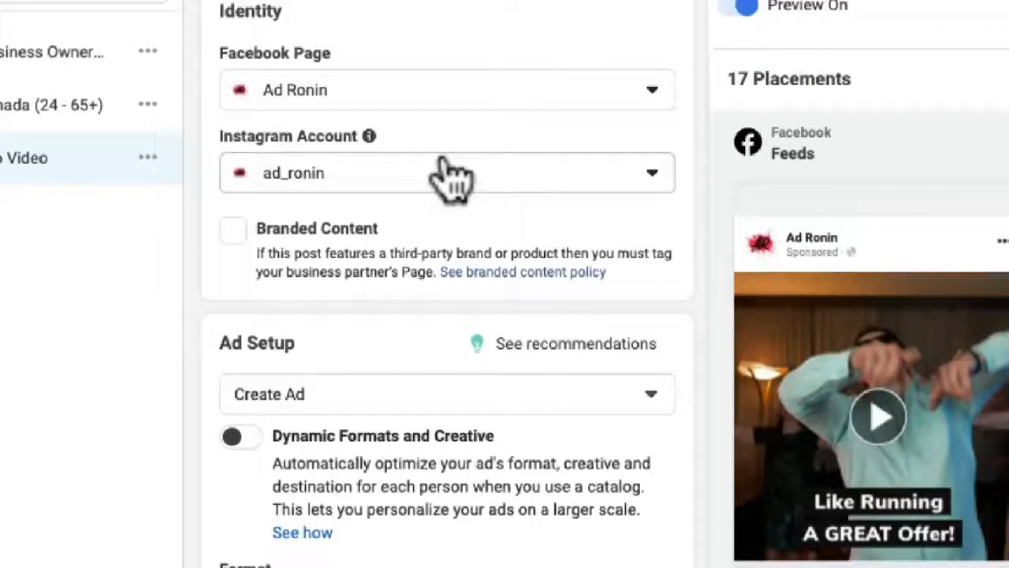
mouse_move(221, 82)
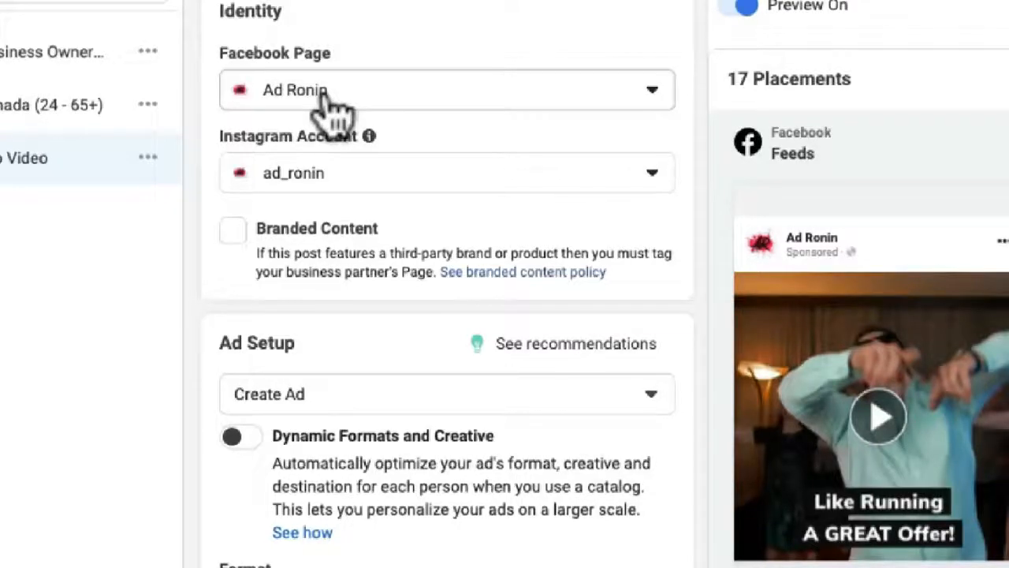
left_click(446, 88)
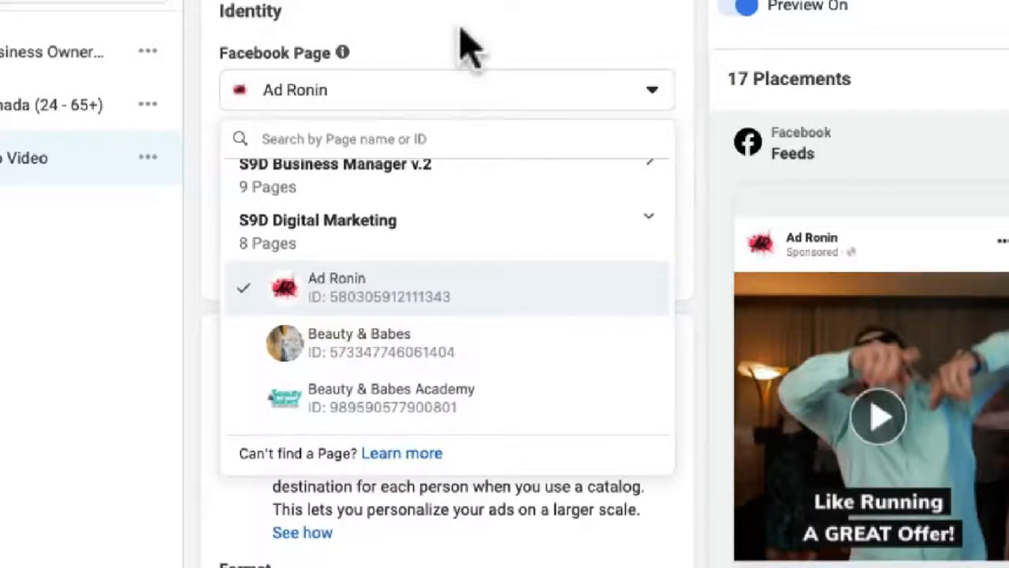
left_click(337, 287)
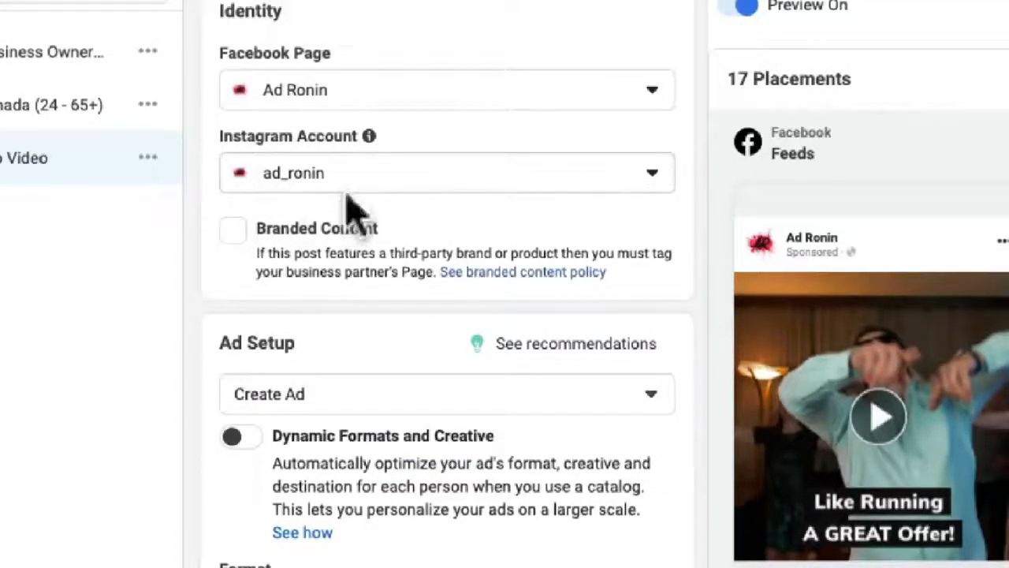
scroll("down", 3)
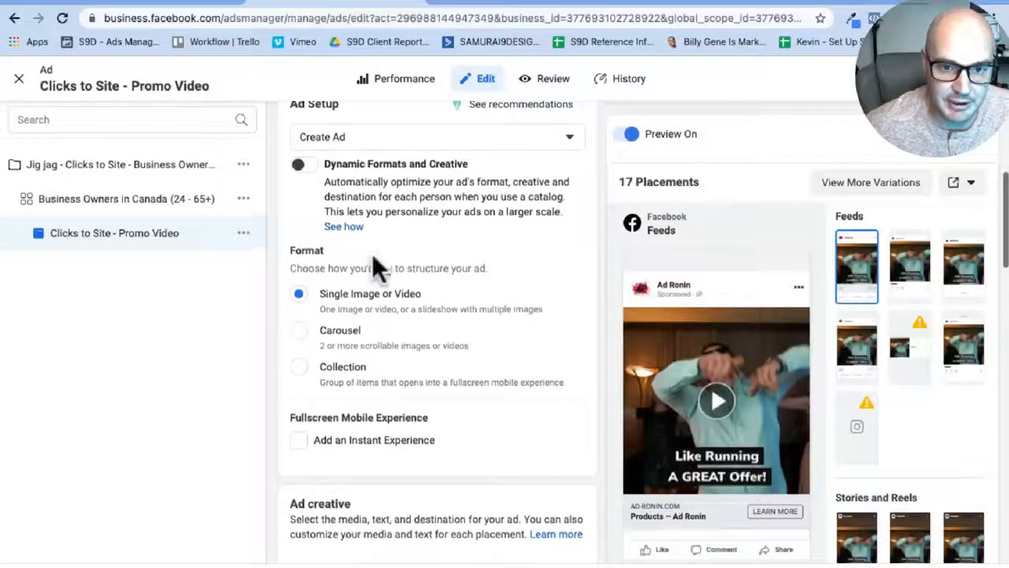
scroll("down", 3)
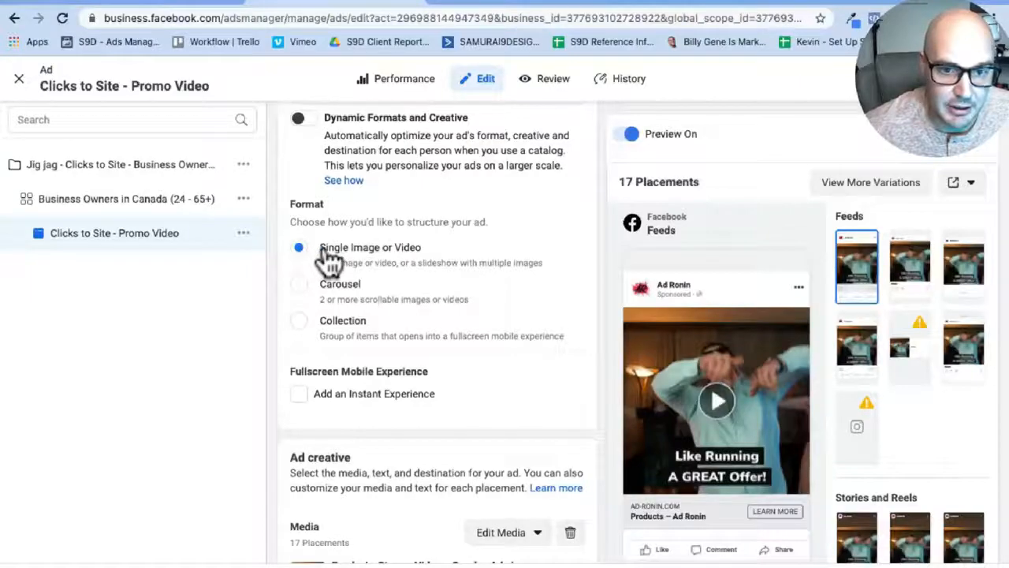
mouse_move(370, 255)
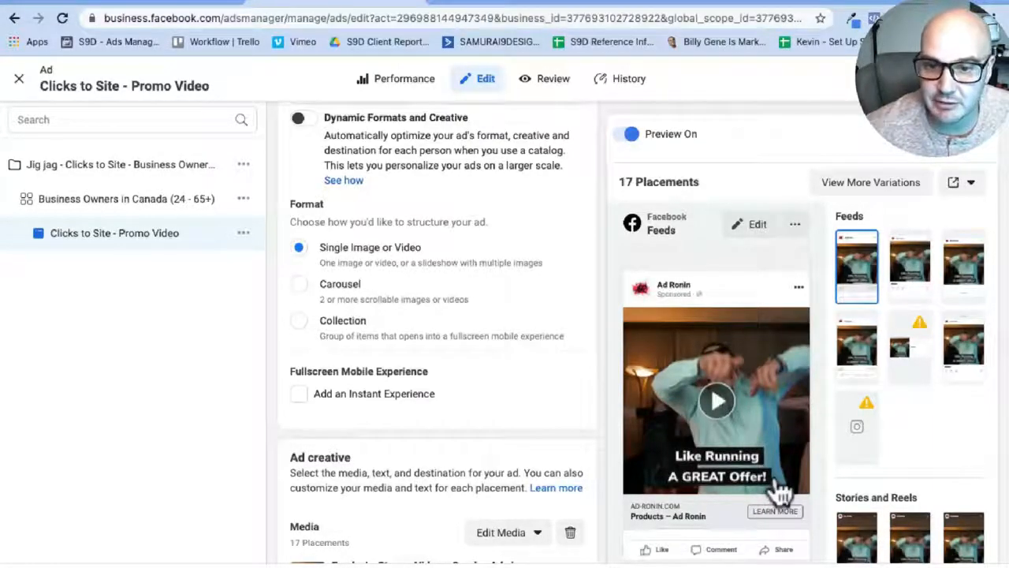
scroll("down", 3)
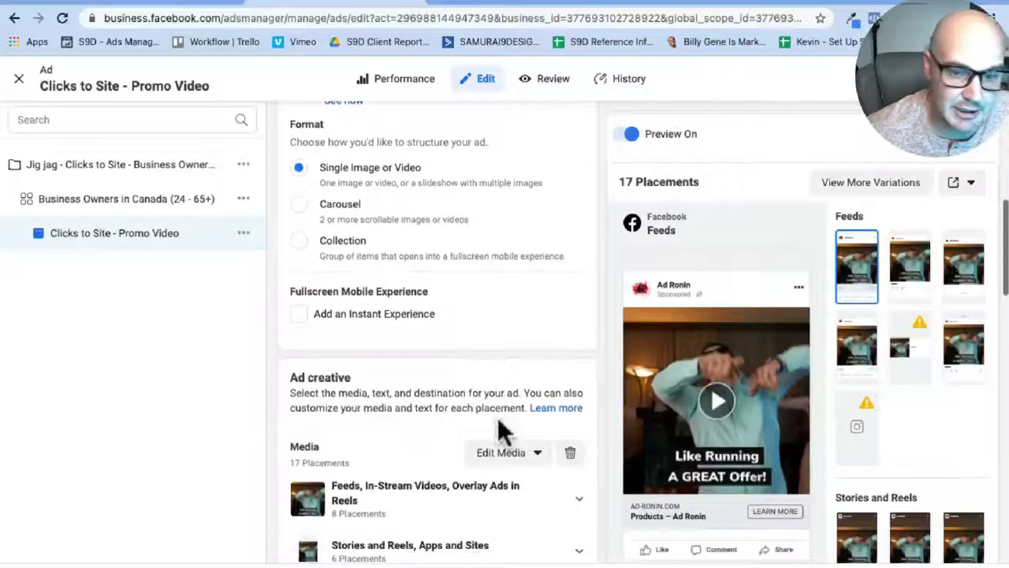
scroll("down", 3)
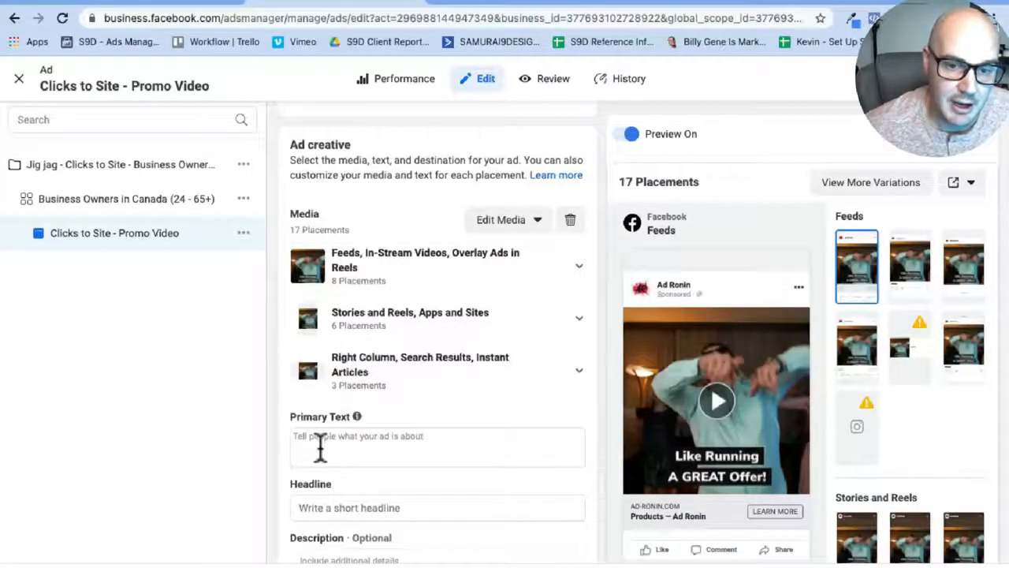
Step: Paste the full Jig Jag Printing copy, starting 'SAVE 20% ON EVERYTHING!', into Primary Text
left_click(439, 447)
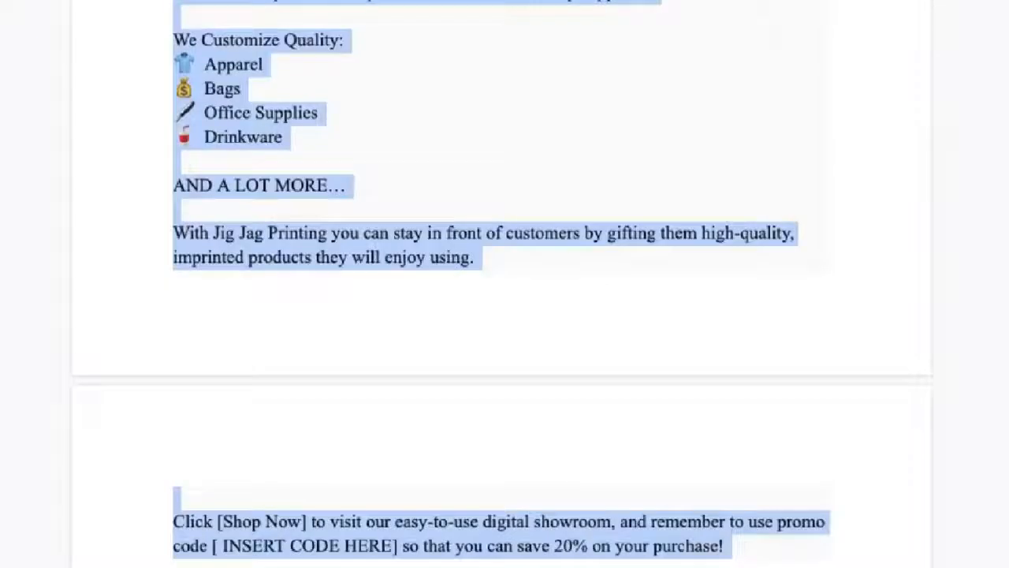
scroll("down", 3)
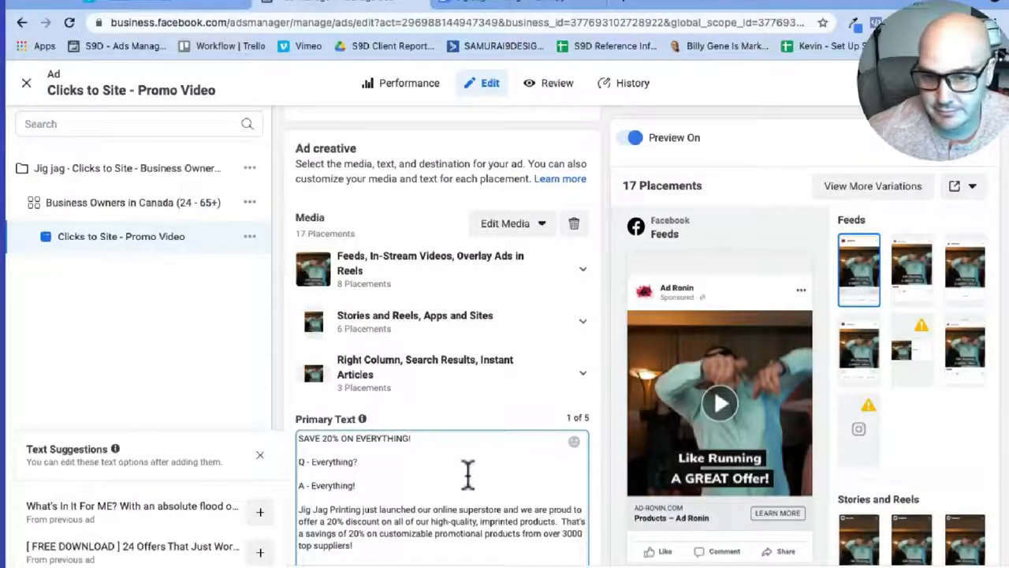
scroll("down", 3)
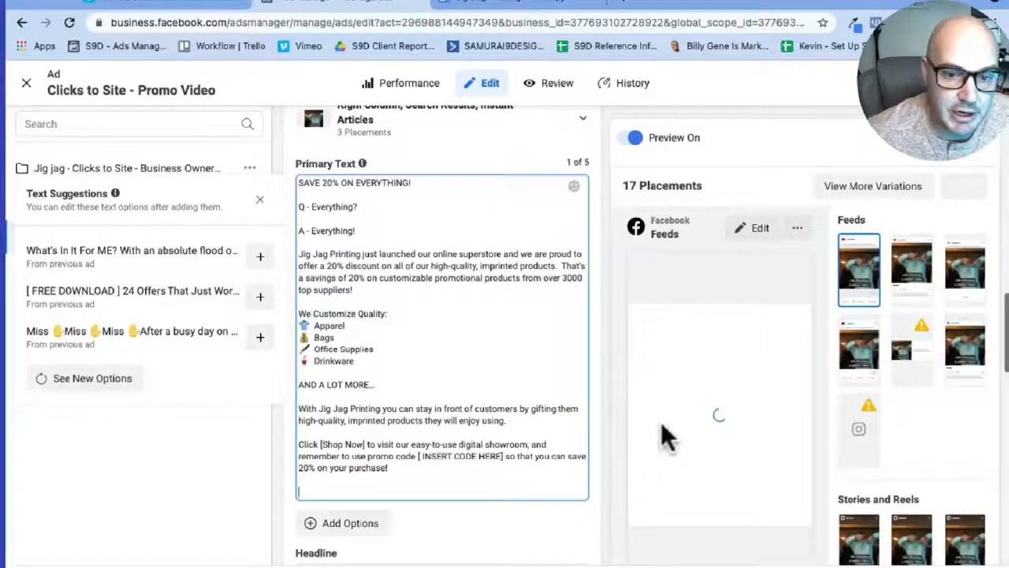
mouse_move(744, 429)
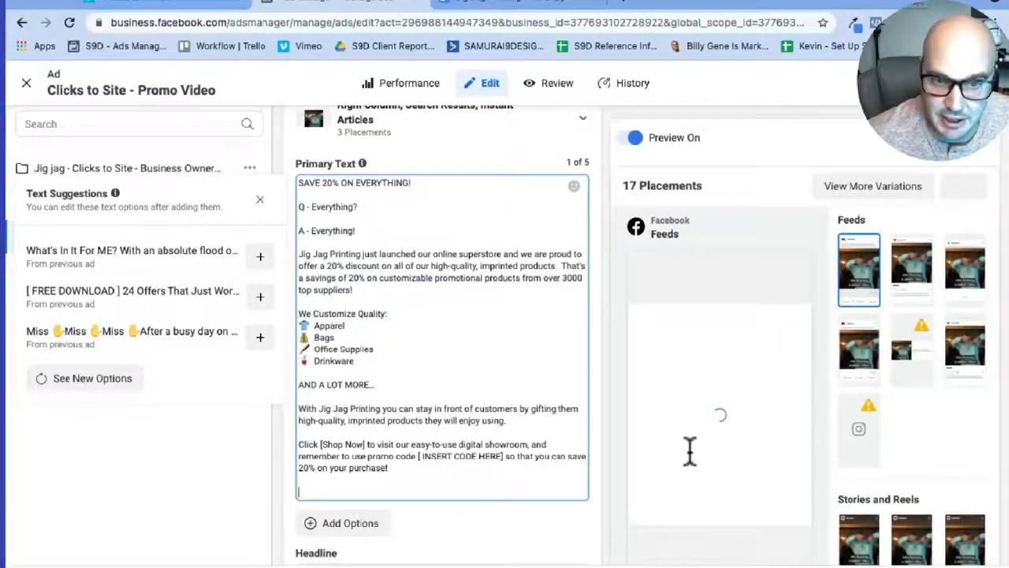
mouse_move(686, 465)
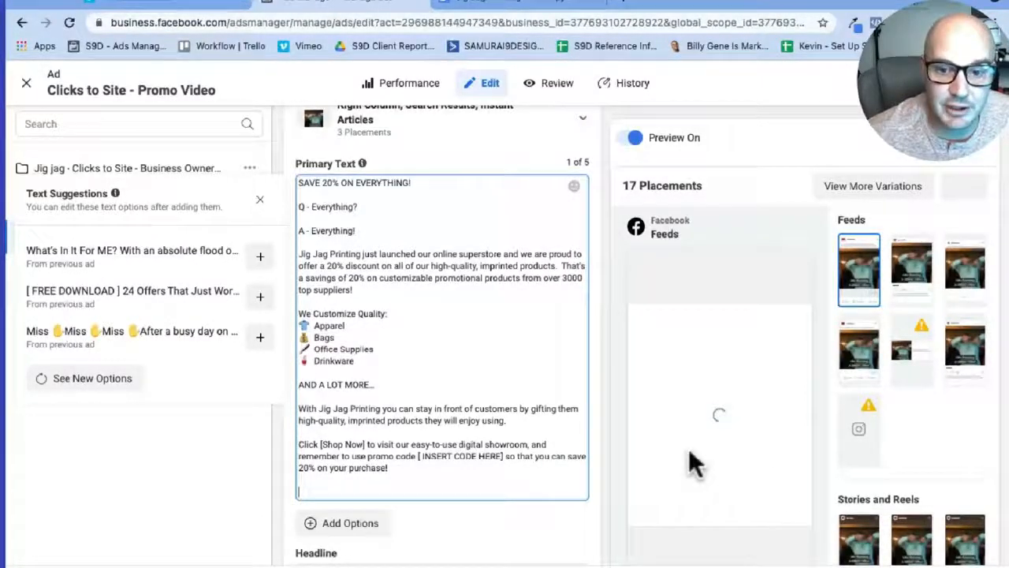
mouse_move(725, 117)
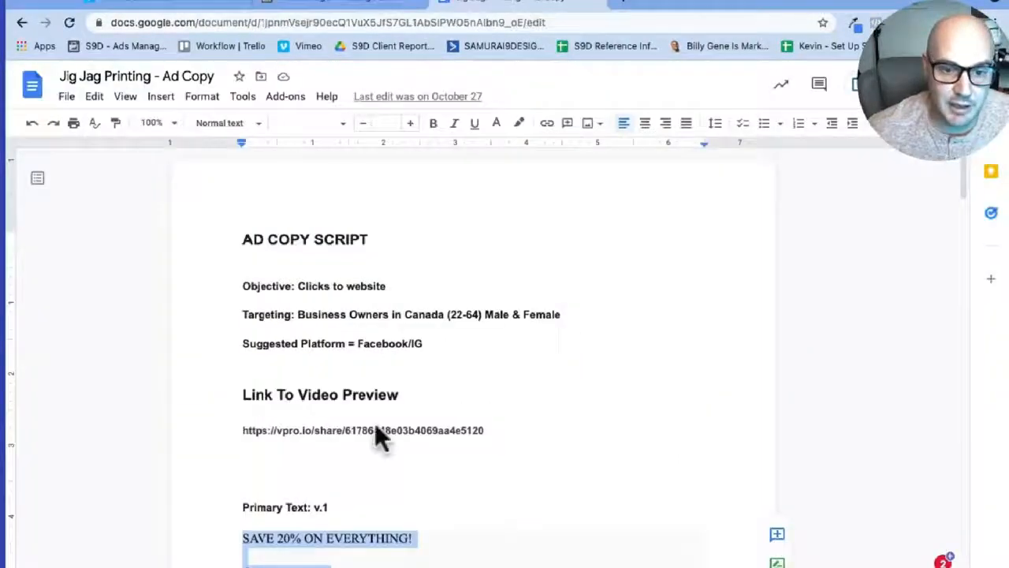
Step: Paste the copied headline 'Save 20% on EVERYTHING 👉' into the ad's Headline field
scroll("down", 3)
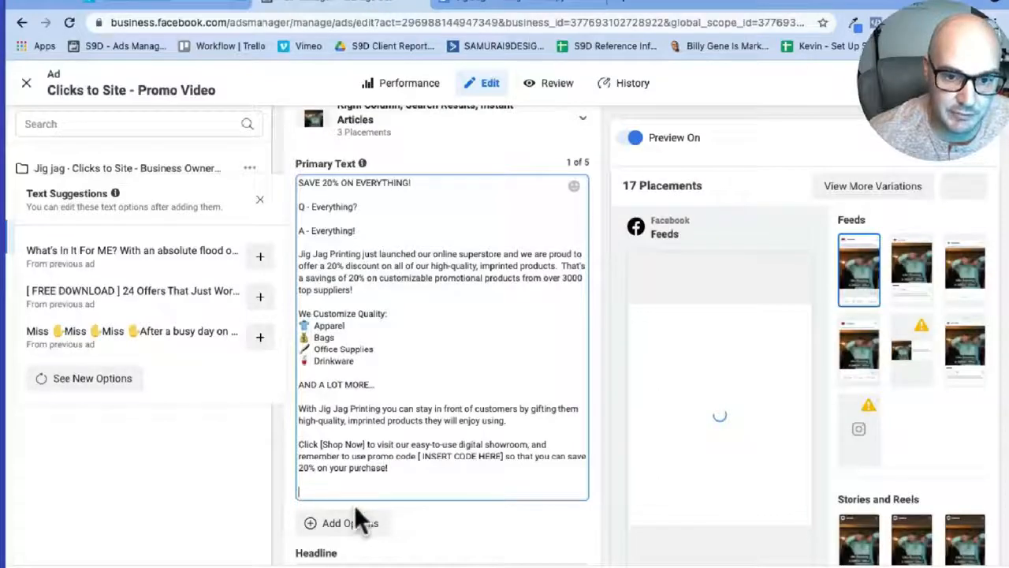
scroll("down", 3)
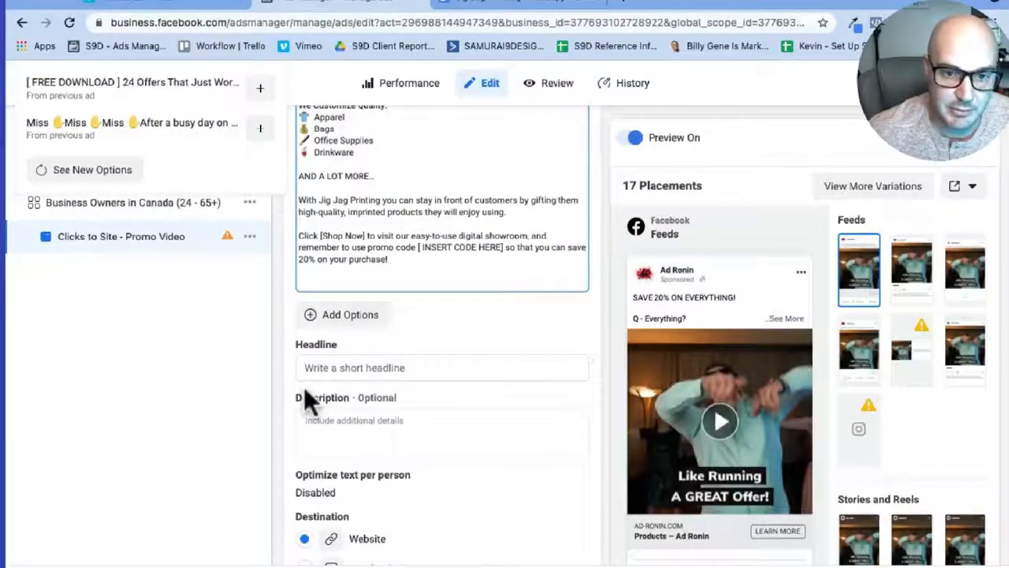
left_click(441, 368)
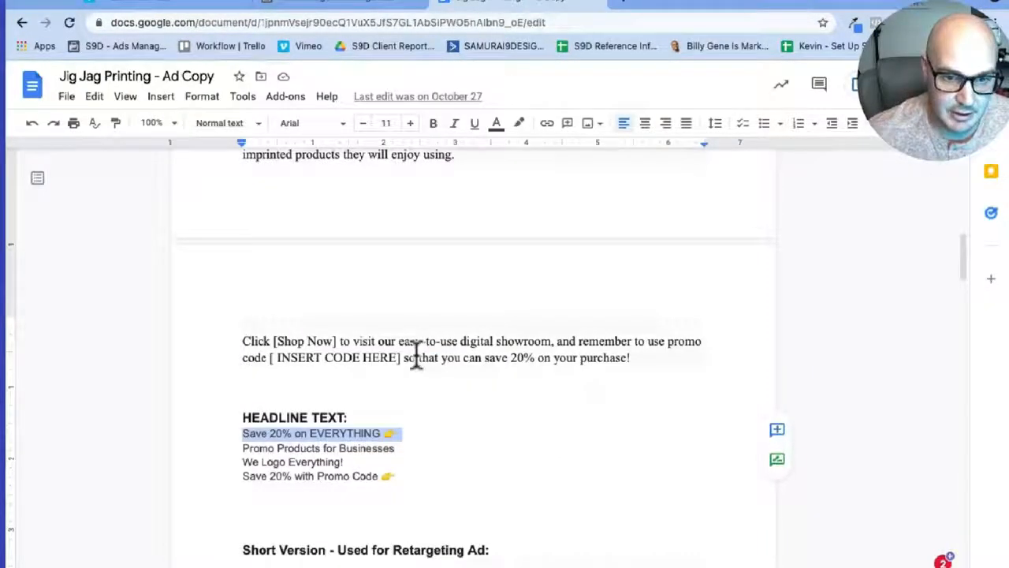
scroll("down", 3)
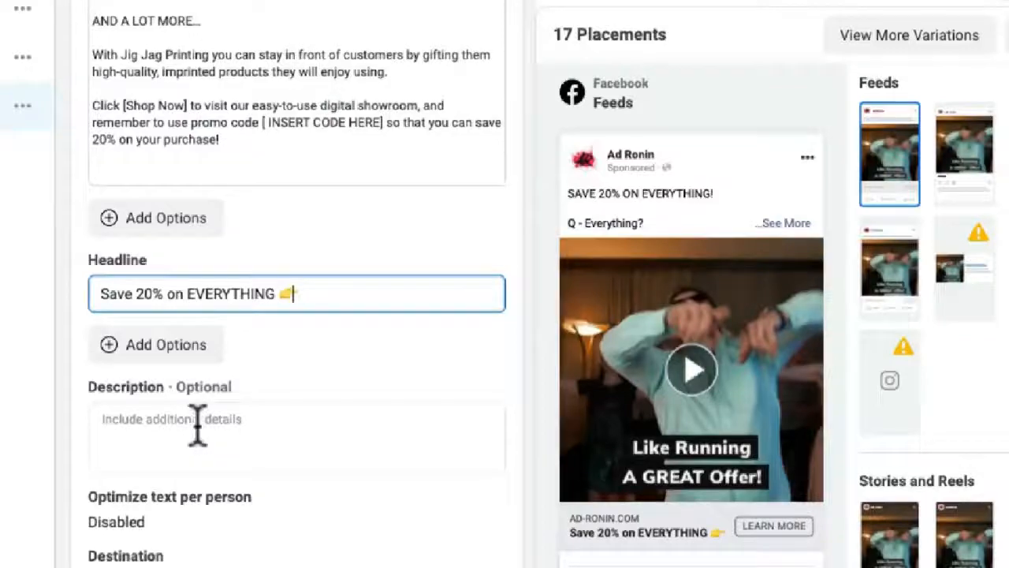
Step: Enter the description 'Create lasting relationships with promotional products.' and check the Website URL and preview
left_click(205, 436)
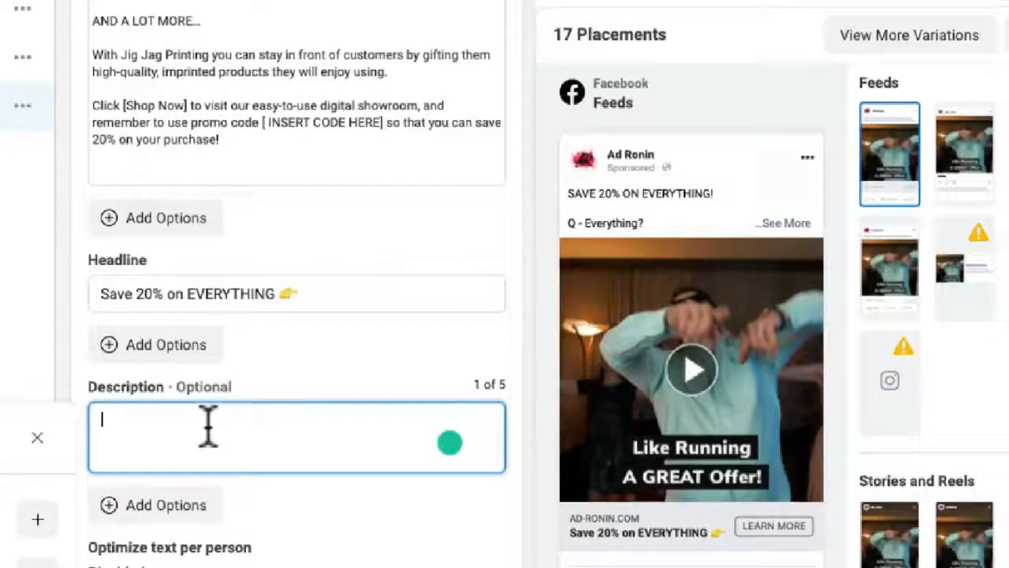
type("Create lasting relationships with promotional products.")
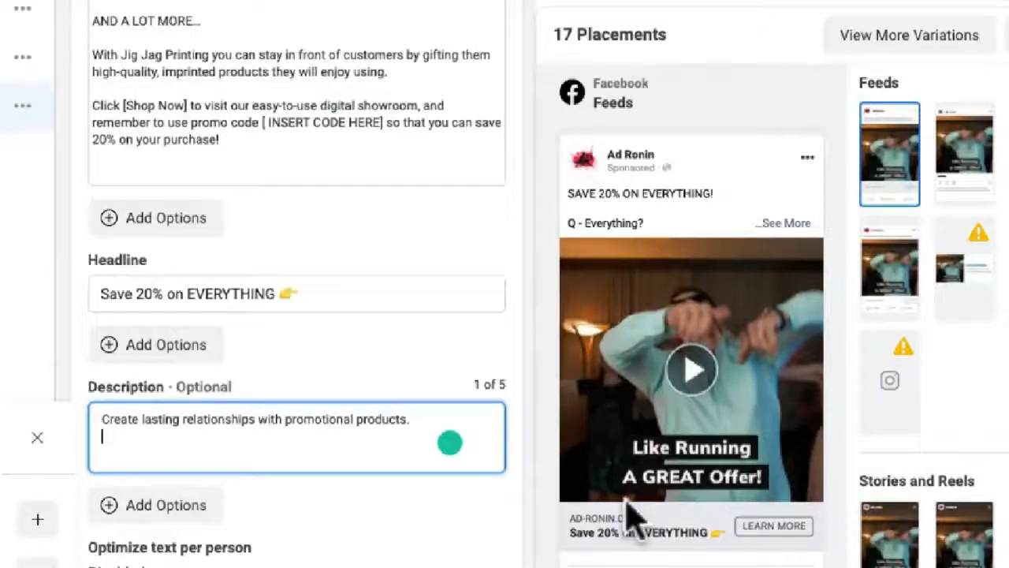
scroll("down", 3)
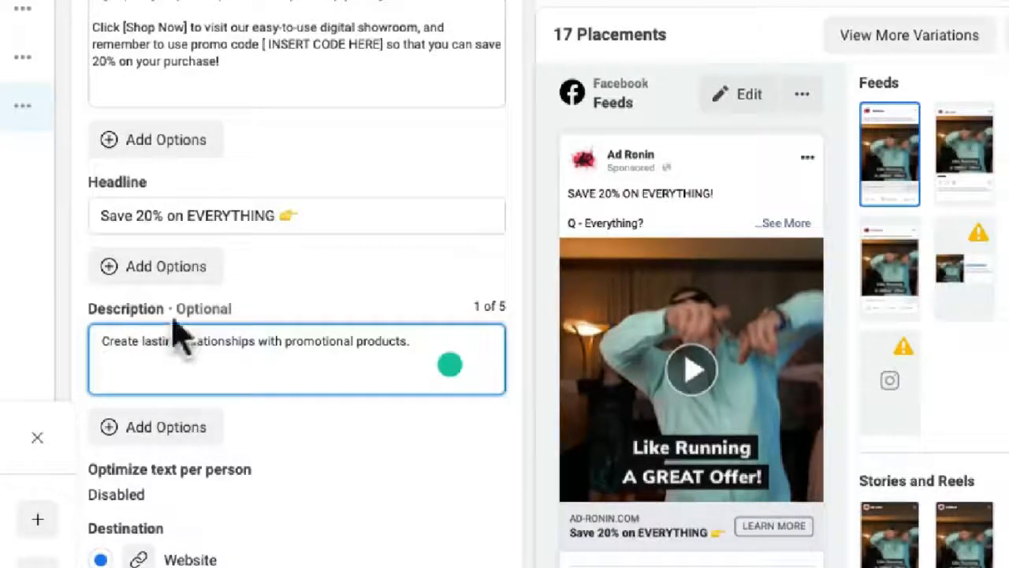
mouse_move(634, 544)
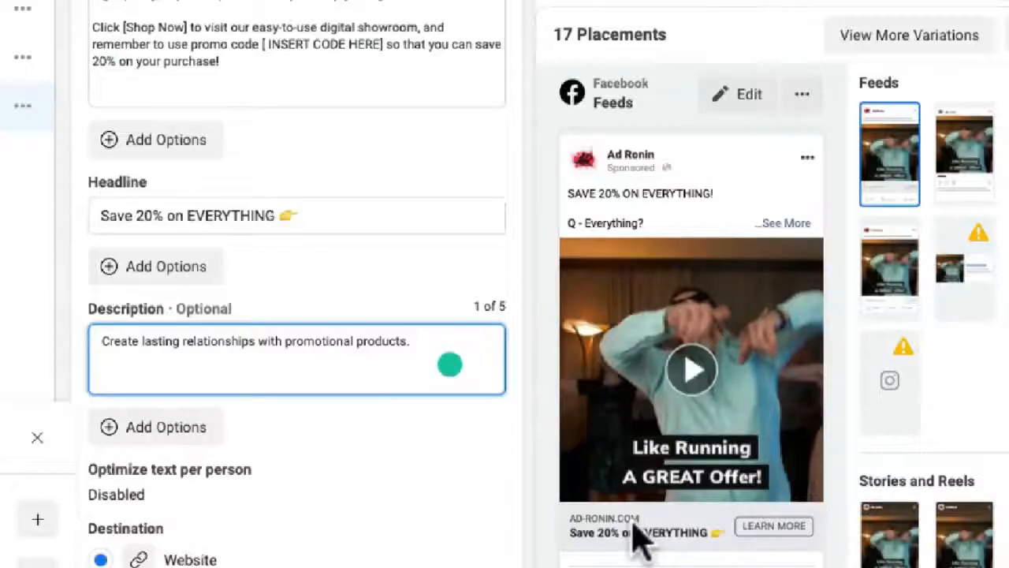
mouse_move(378, 284)
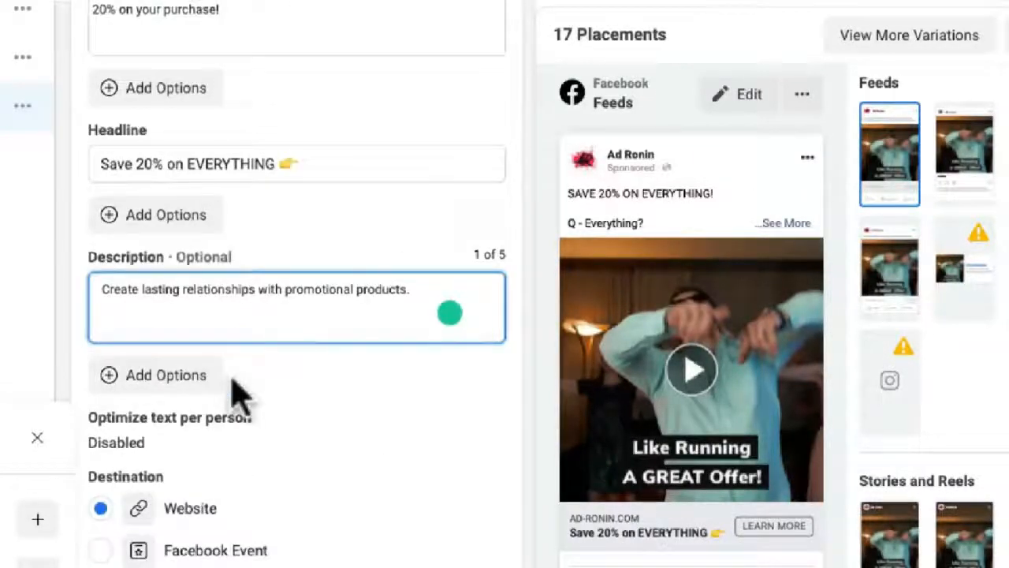
scroll("down", 3)
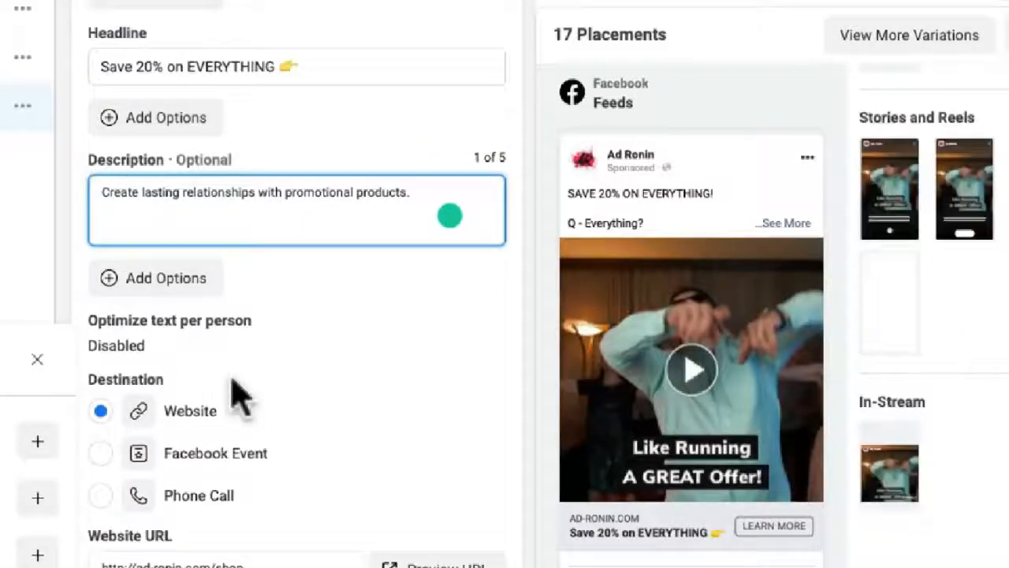
scroll("down", 3)
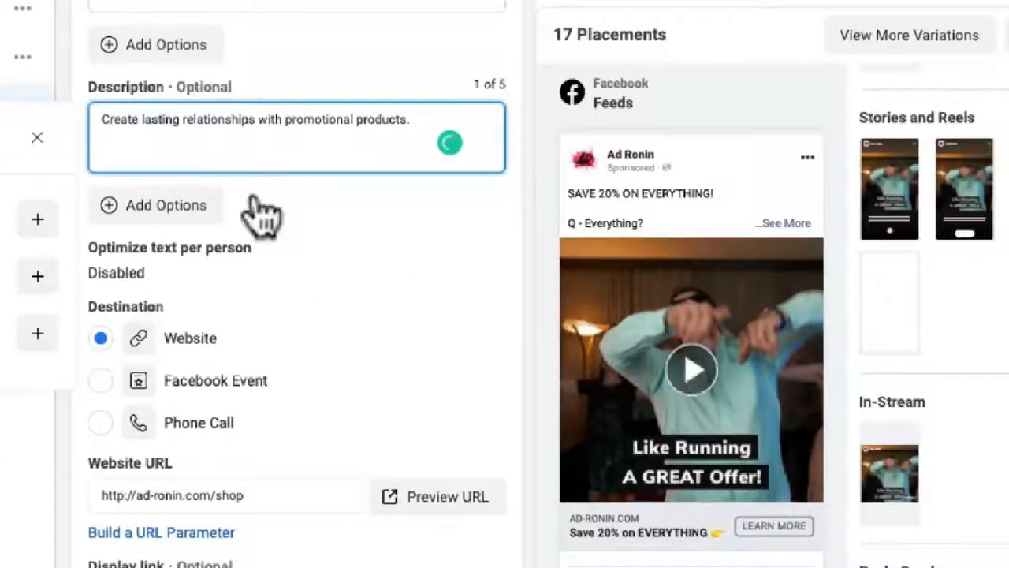
mouse_move(299, 284)
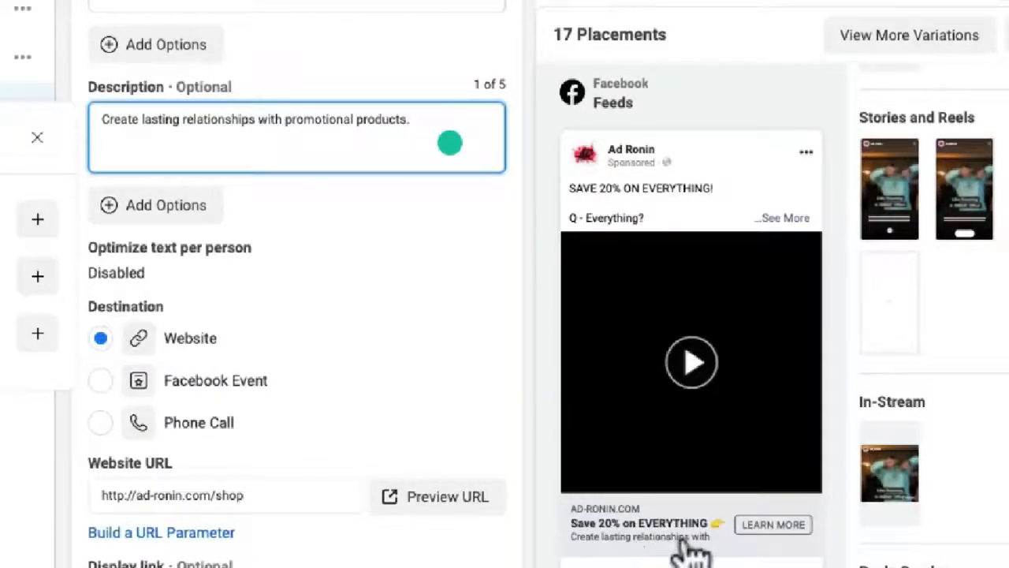
mouse_move(107, 378)
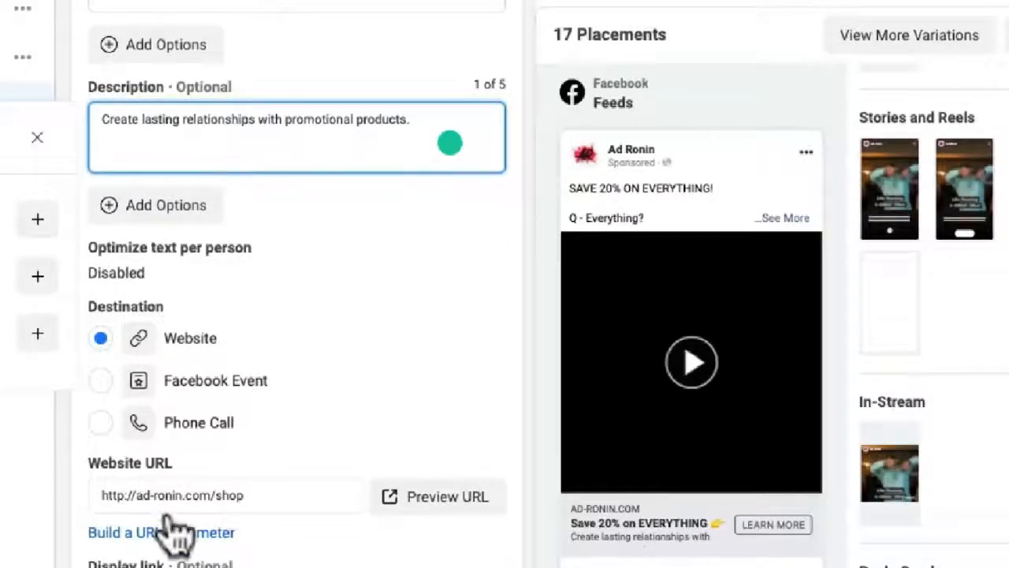
scroll("down", 3)
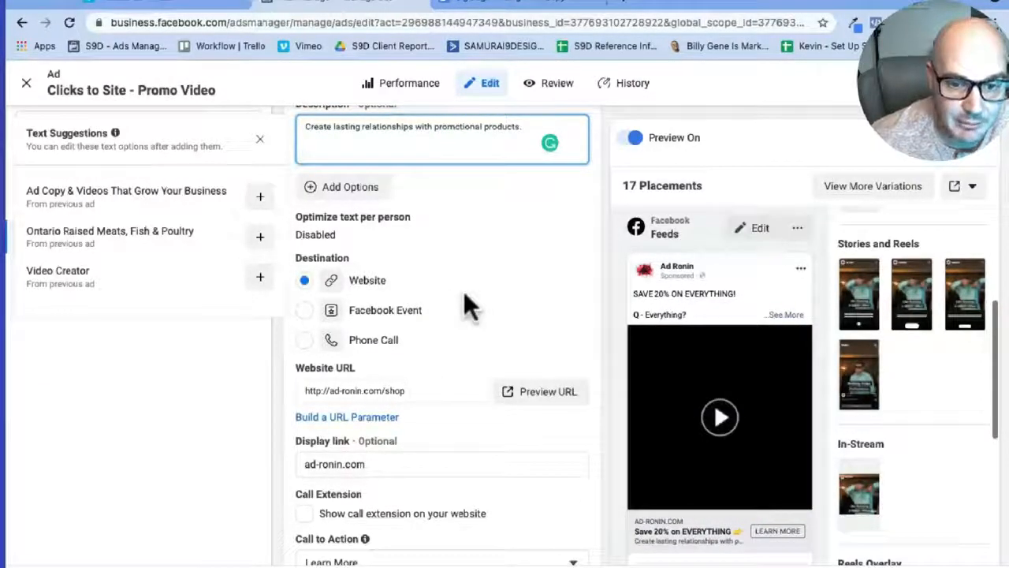
scroll("down", 3)
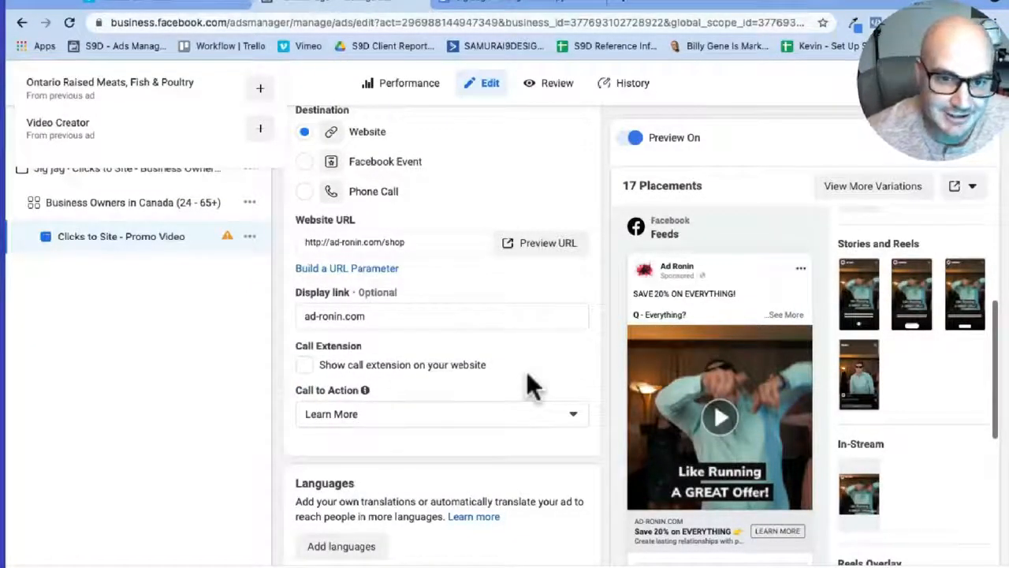
scroll("down", 3)
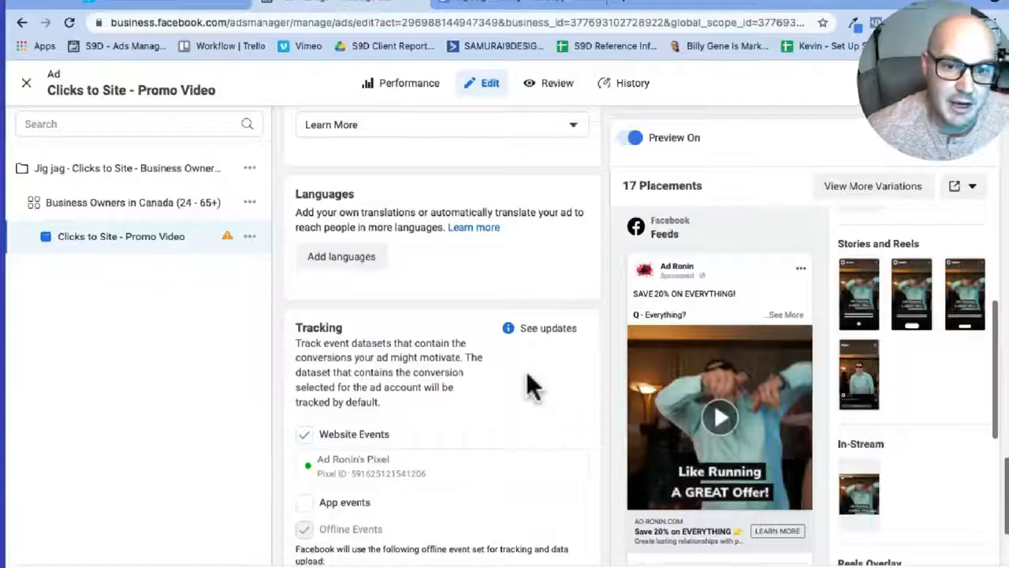
scroll("down", 3)
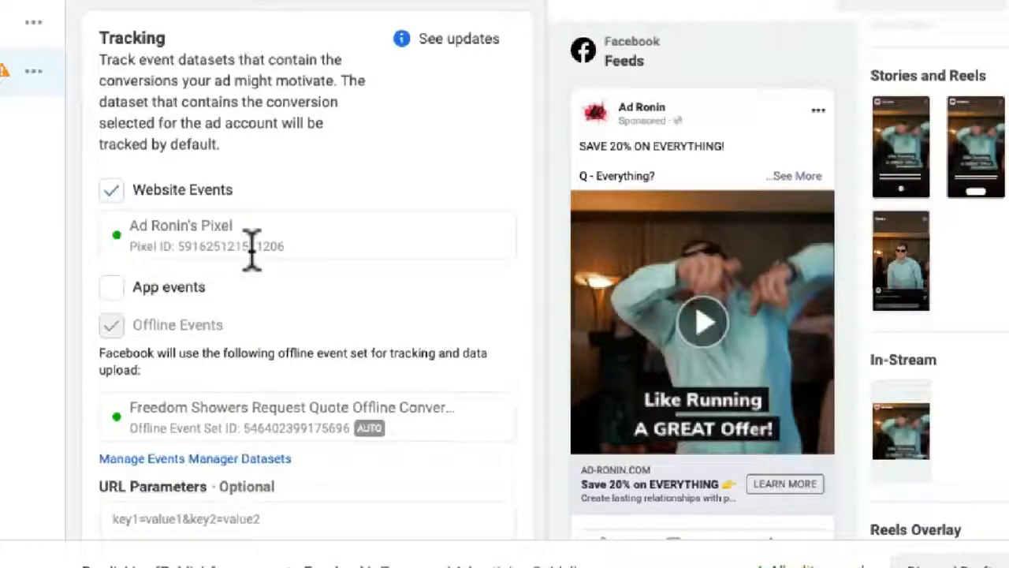
mouse_move(357, 221)
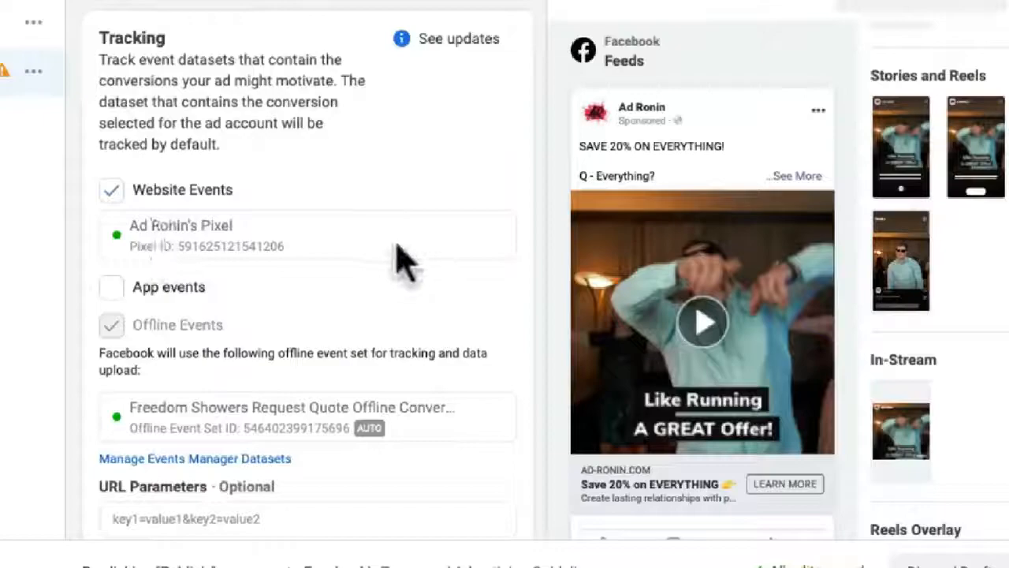
scroll("down", 3)
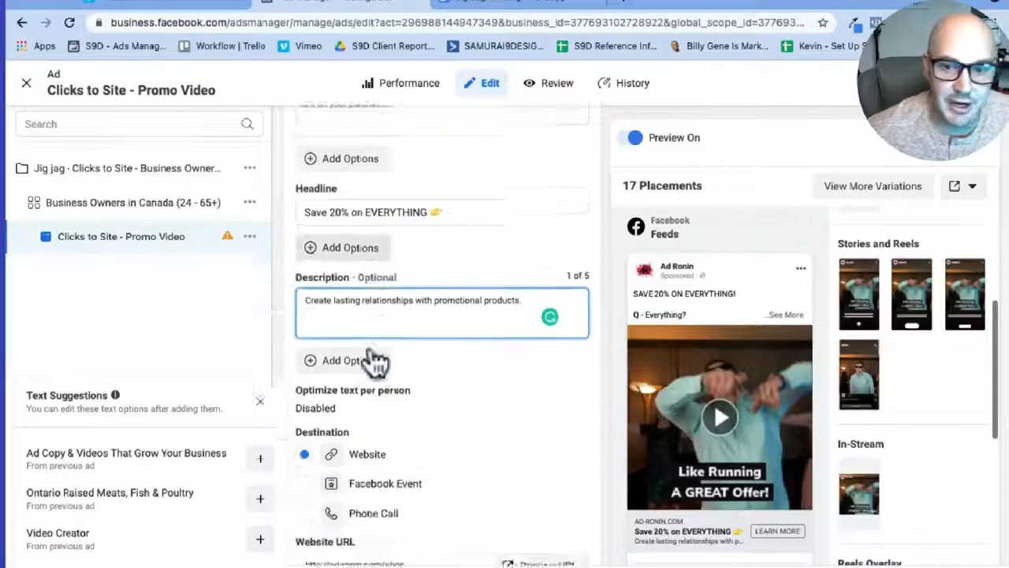
scroll("down", 3)
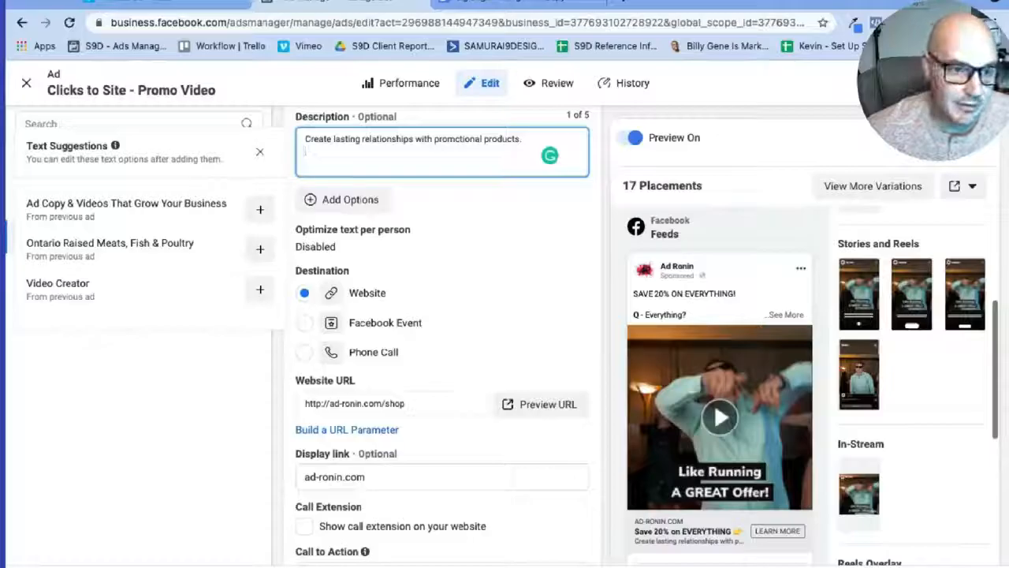